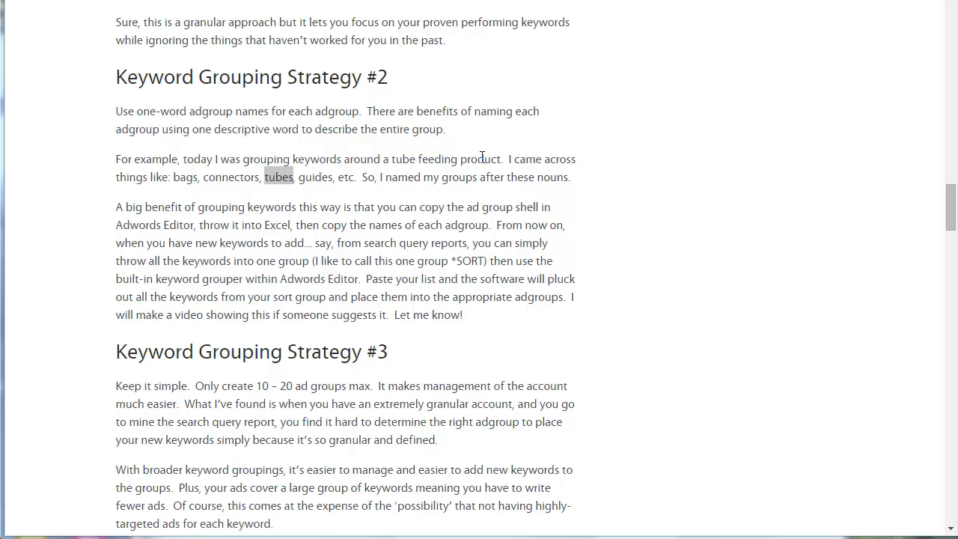
Scroll through the Notepad list of one-word terms such as Death, Family, Liability and Homeowners
click(316, 217)
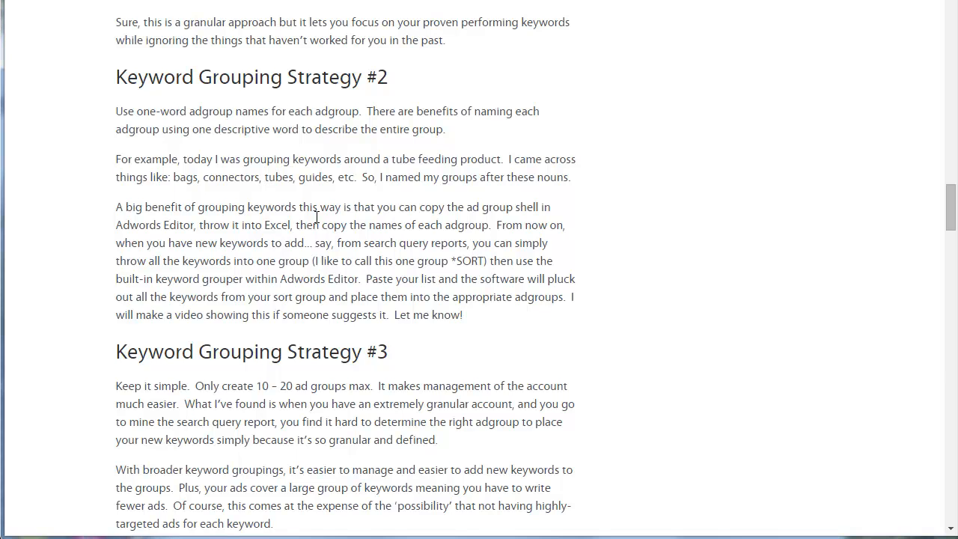
mouse_move(282, 125)
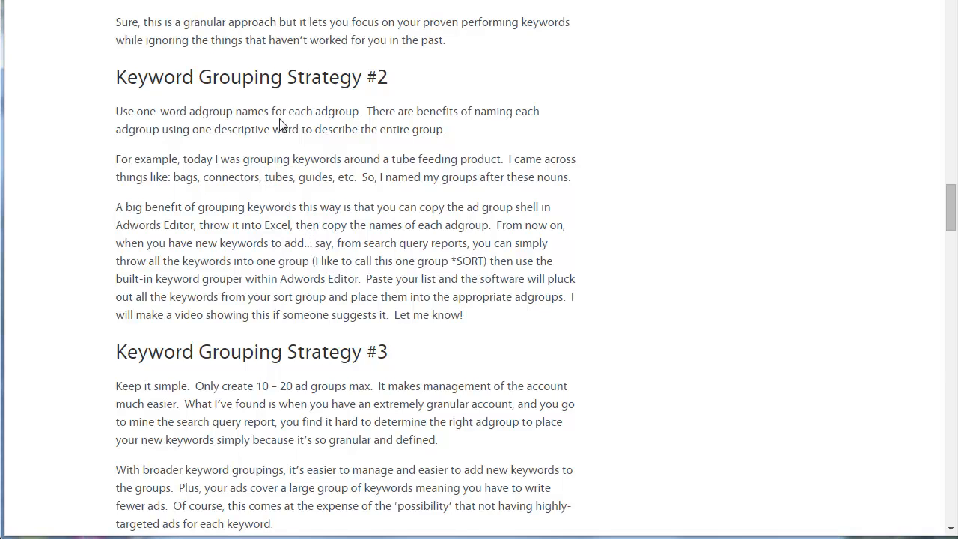
mouse_move(309, 162)
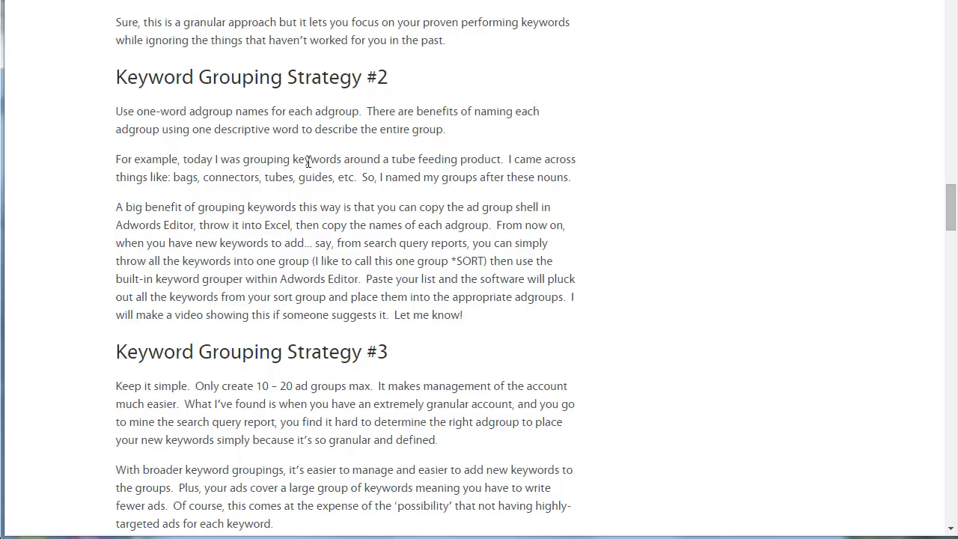
mouse_move(356, 278)
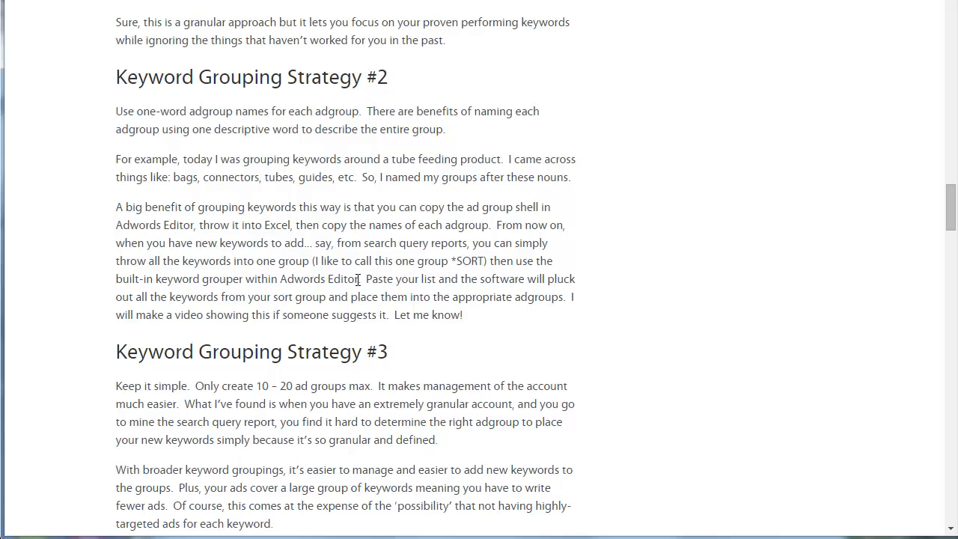
mouse_move(358, 278)
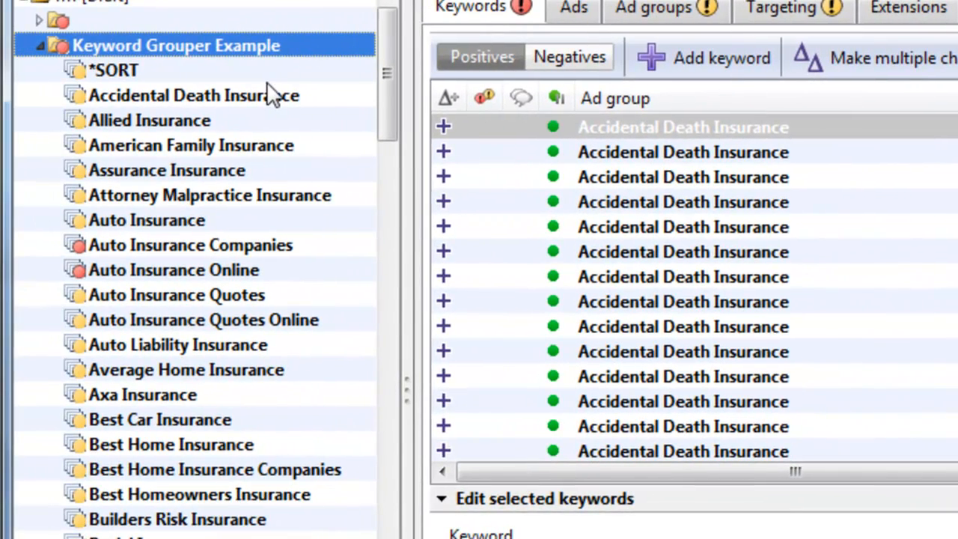
mouse_move(340, 135)
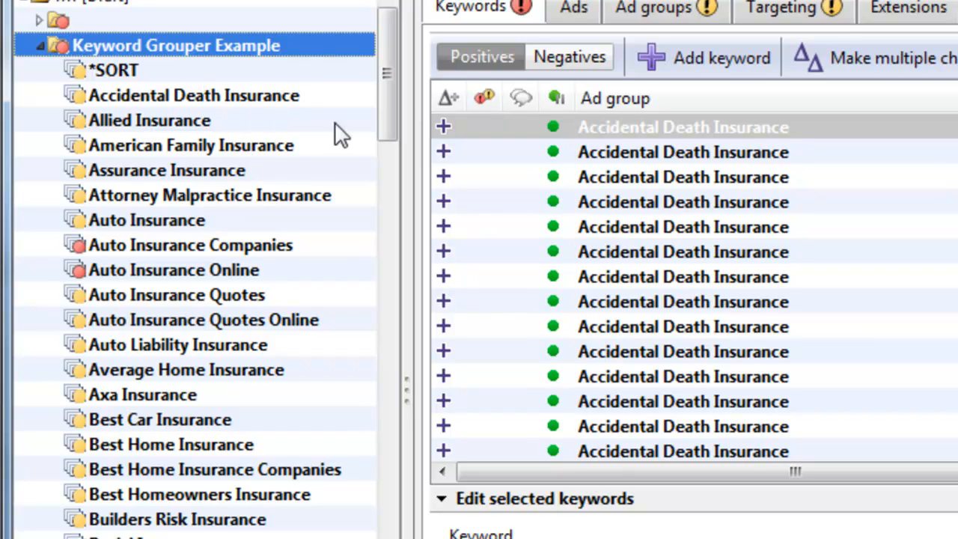
scroll(down, 3)
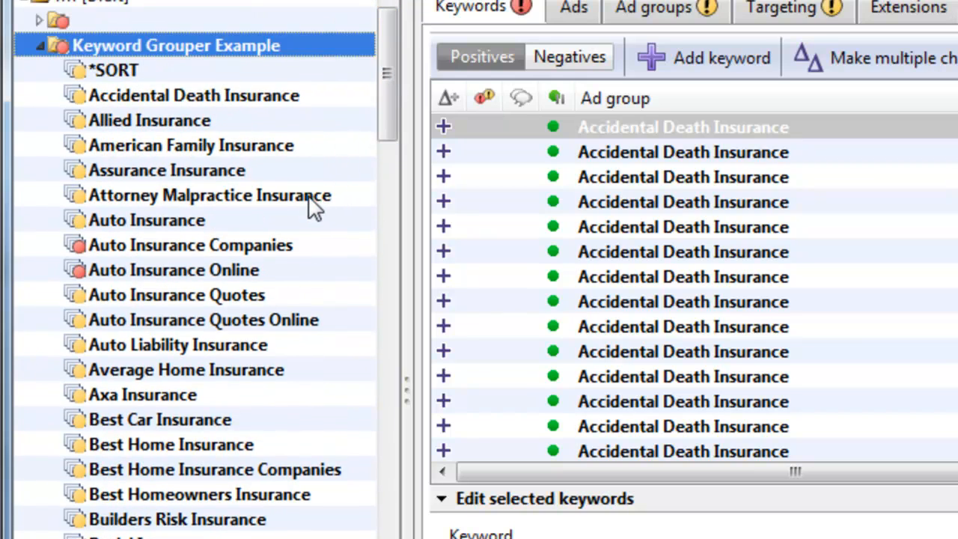
mouse_move(292, 259)
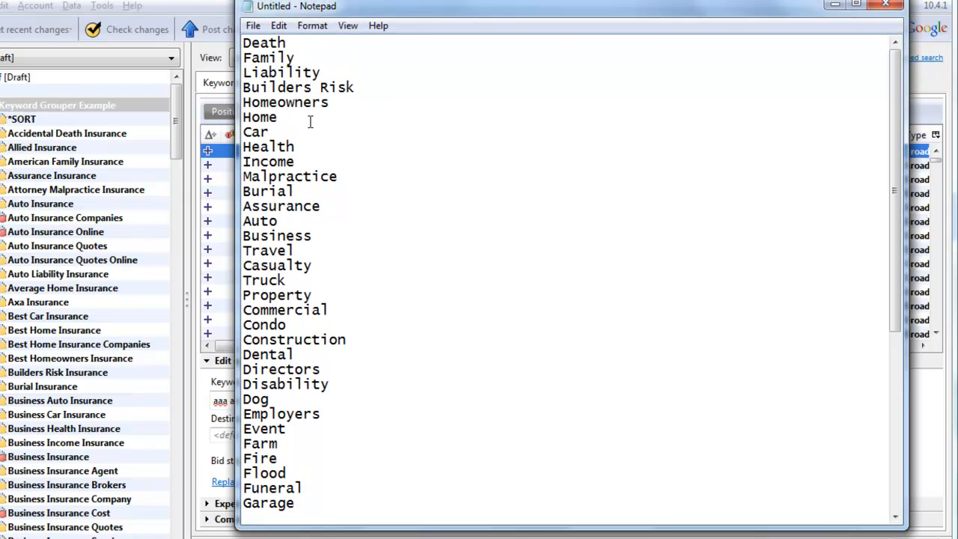
scroll(down, 3)
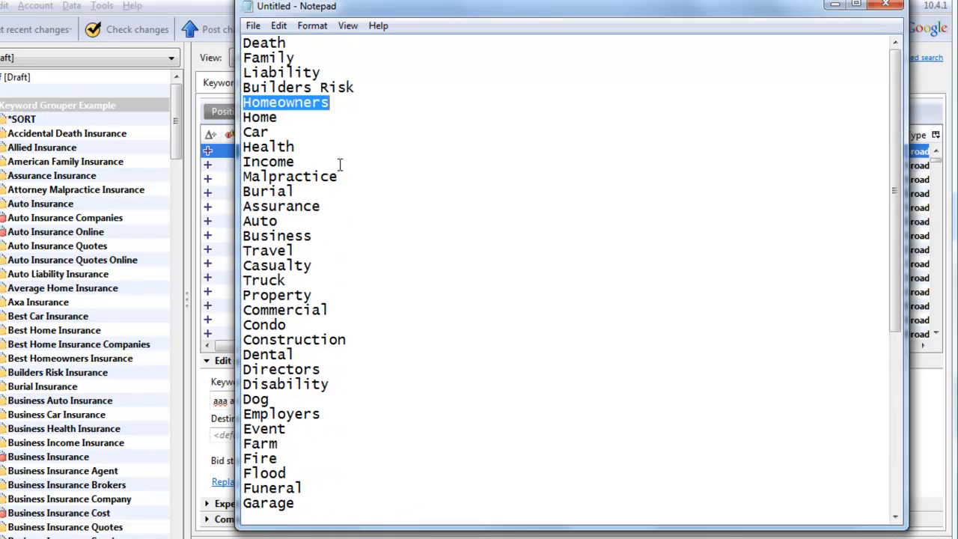
click(294, 183)
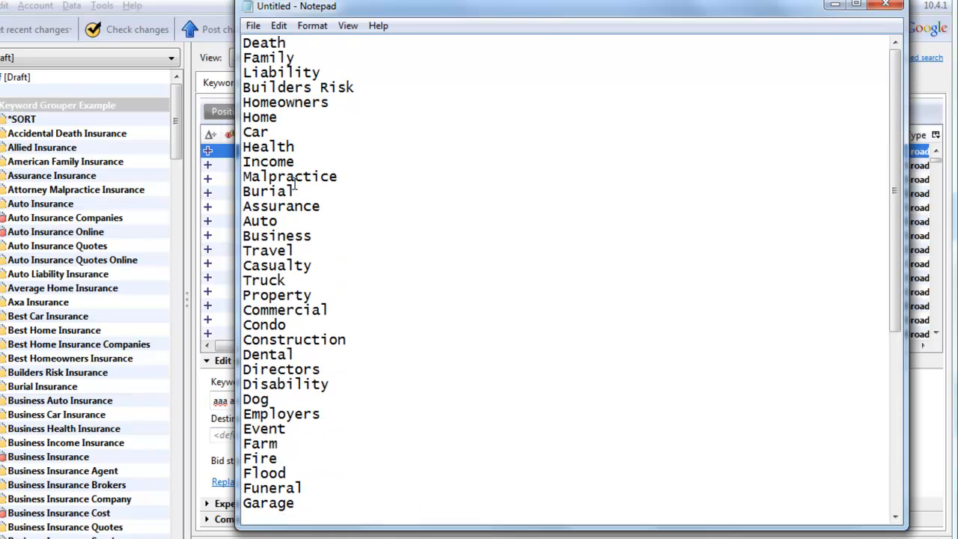
mouse_move(153, 122)
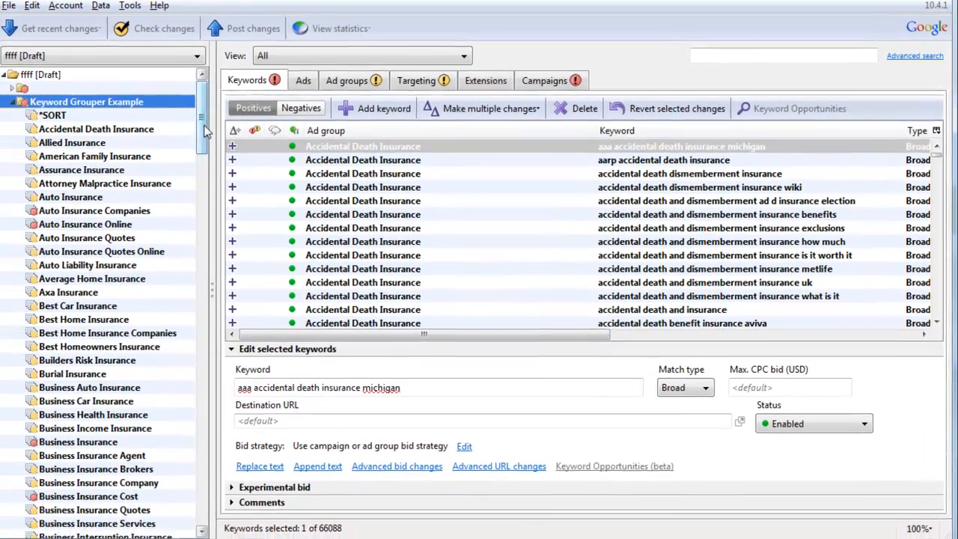
Show the campaign's ad groups and select *SORT, now its only ad group
scroll(down, 3)
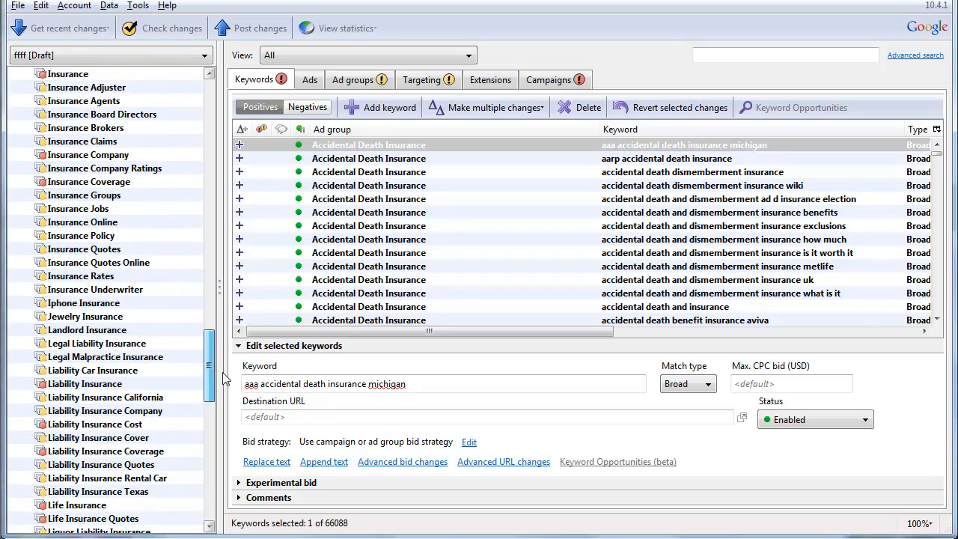
scroll(down, 3)
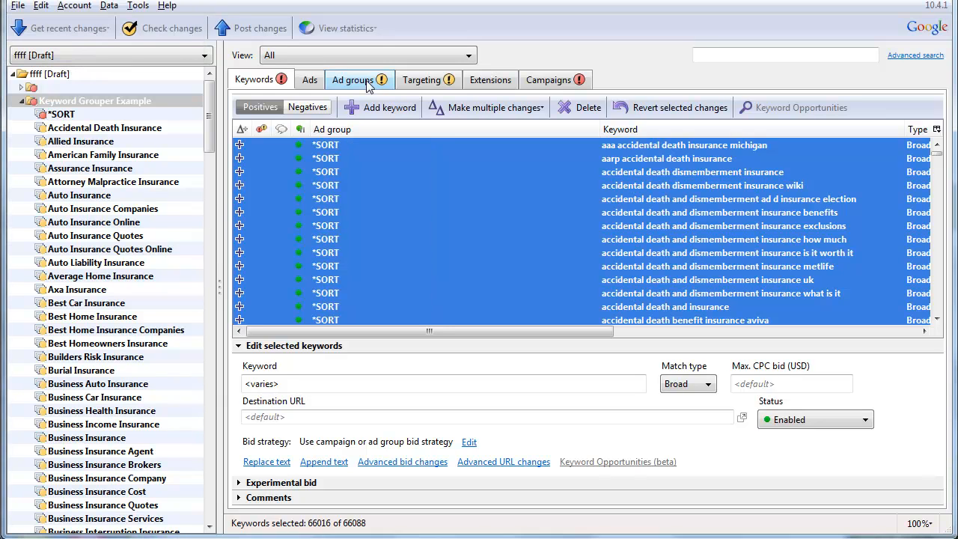
click(351, 80)
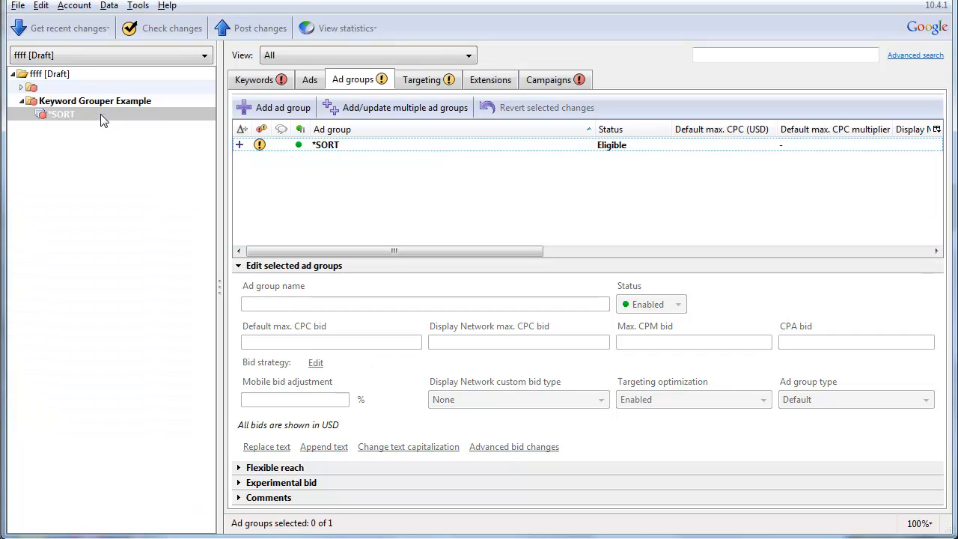
click(63, 114)
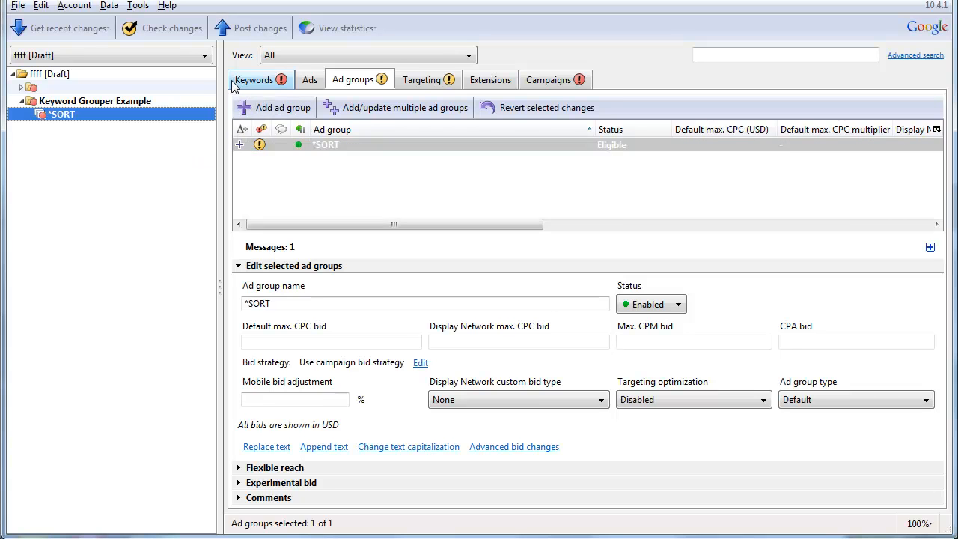
click(138, 5)
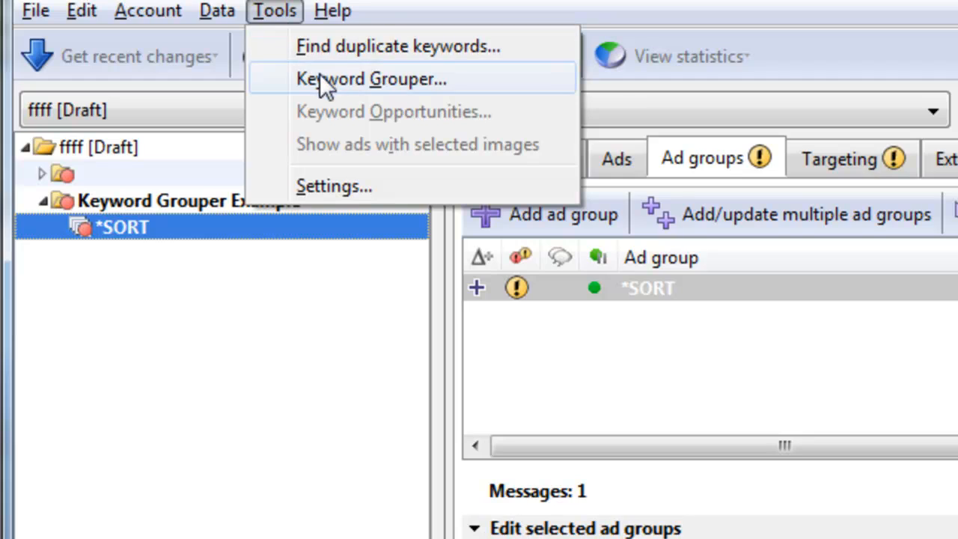
Open Keyword Grouper on *SORT and fill the group-by box with Death, Family, Liability and more
click(371, 79)
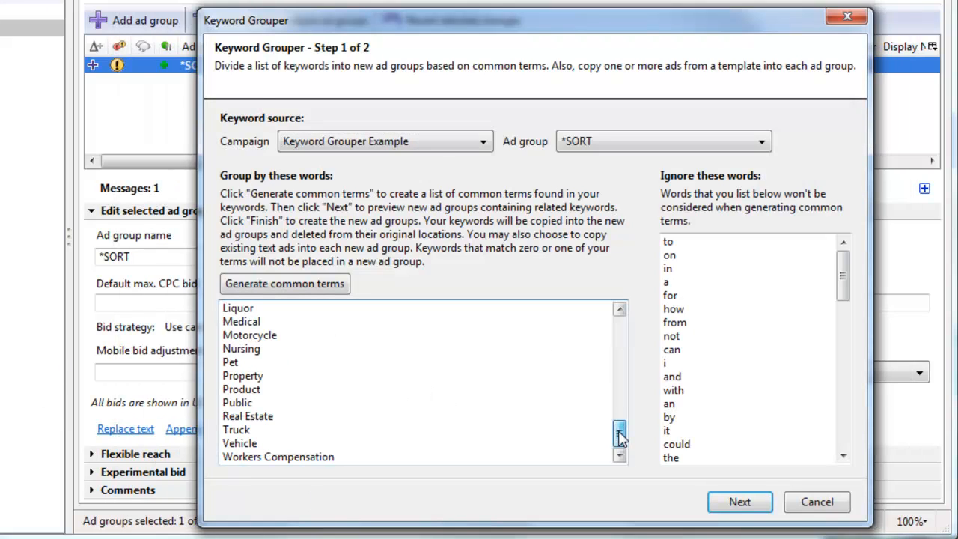
click(619, 434)
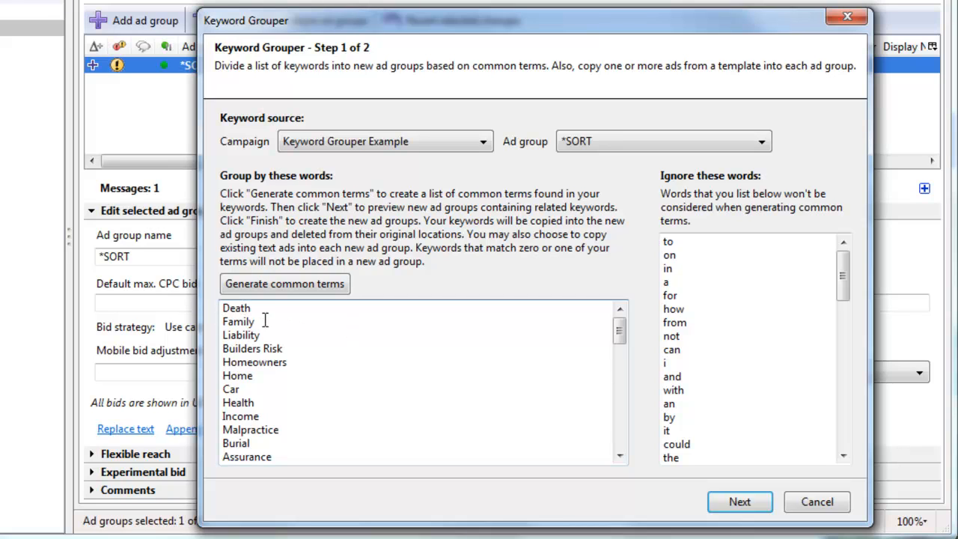
mouse_move(305, 406)
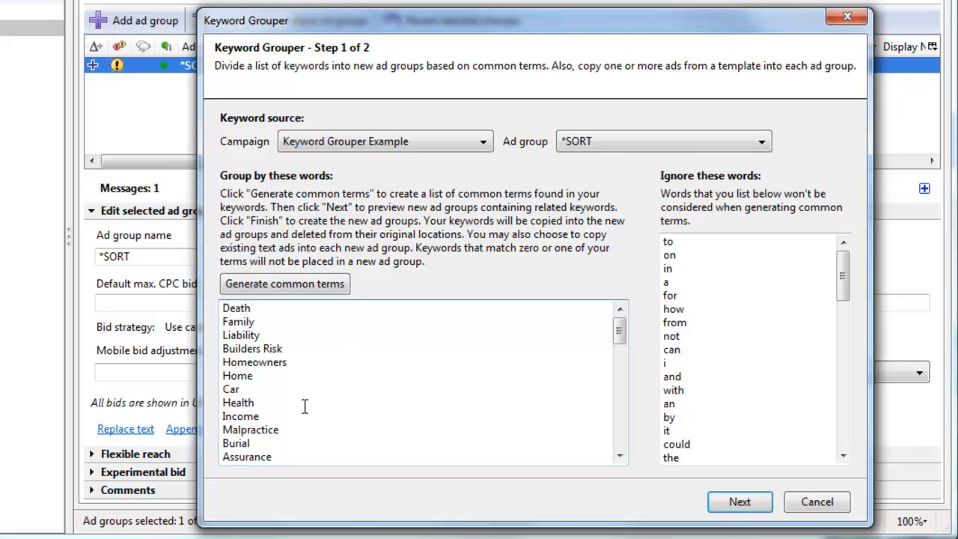
scroll(down, 3)
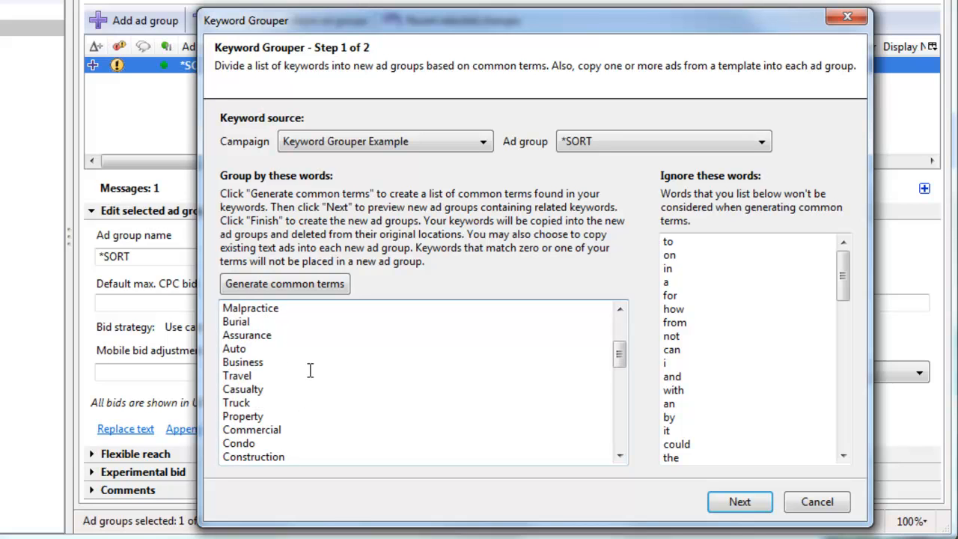
scroll(down, 3)
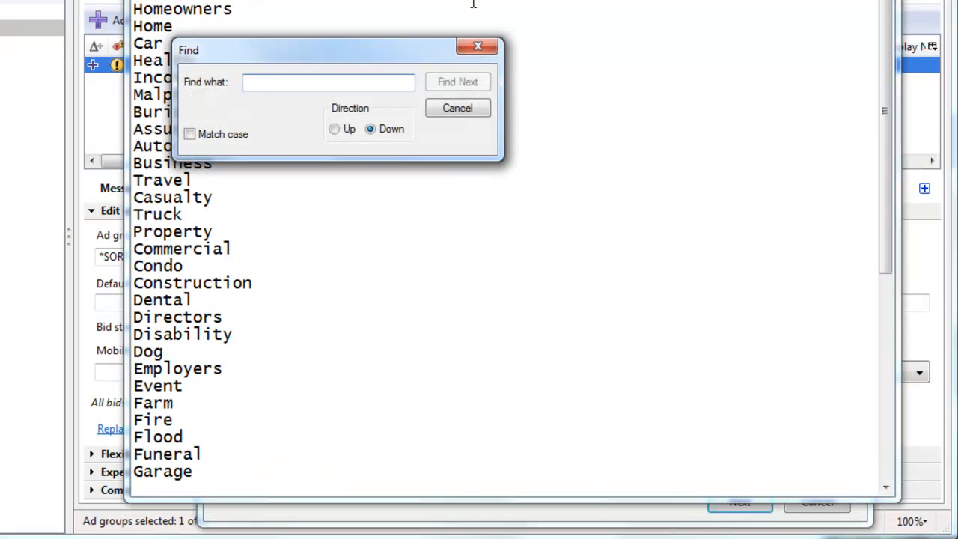
Search the Notepad term list for 'home' and step through its matches
text(home)
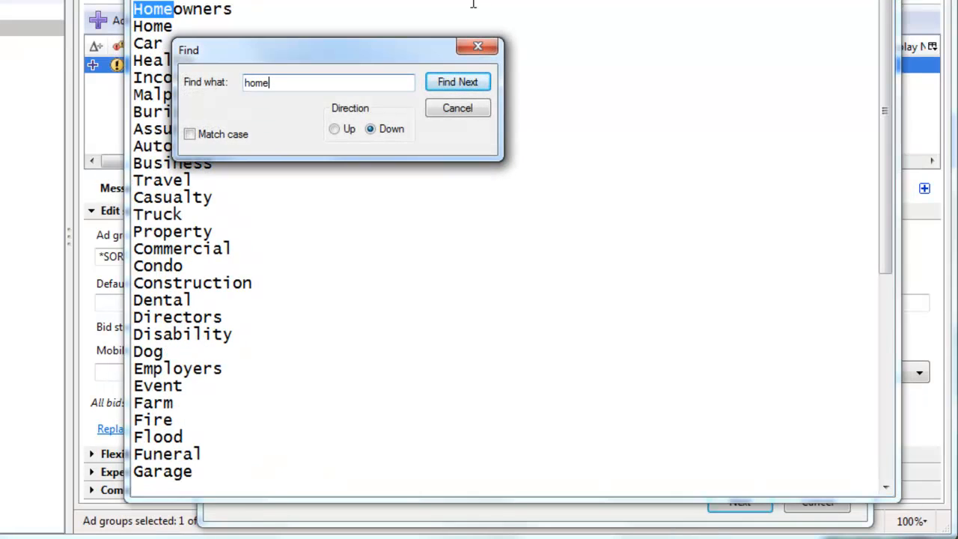
click(458, 82)
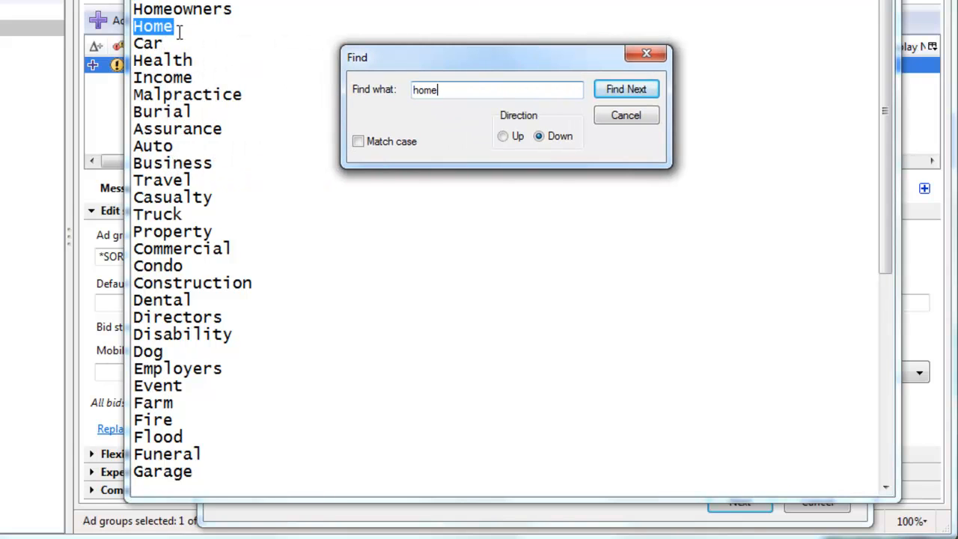
click(626, 89)
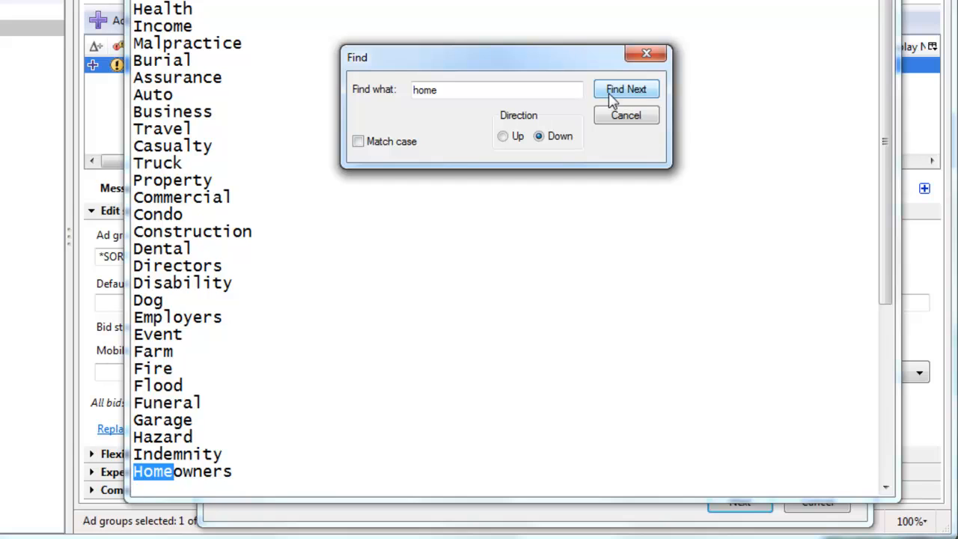
click(626, 89)
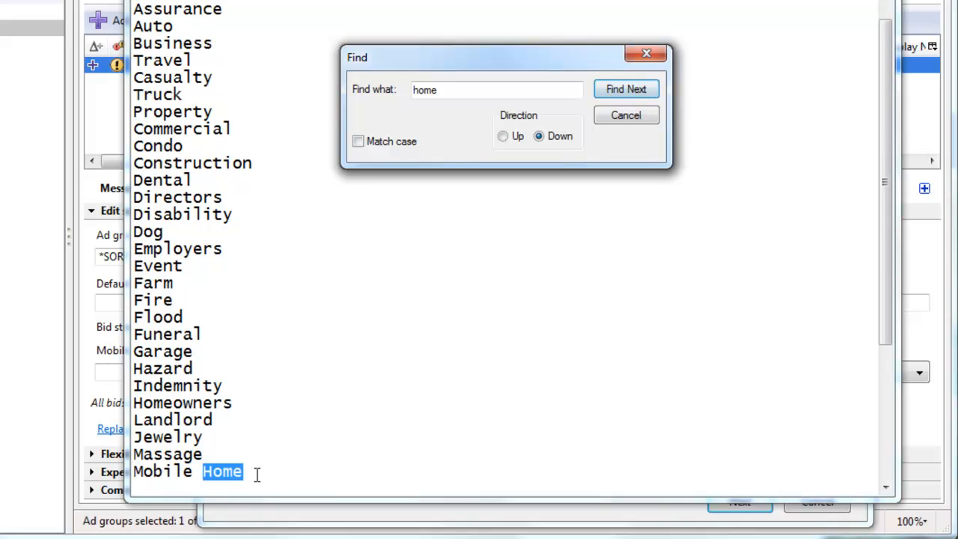
Add a 'Mobile Home' term between Homeowners and Home, then close the search
click(626, 89)
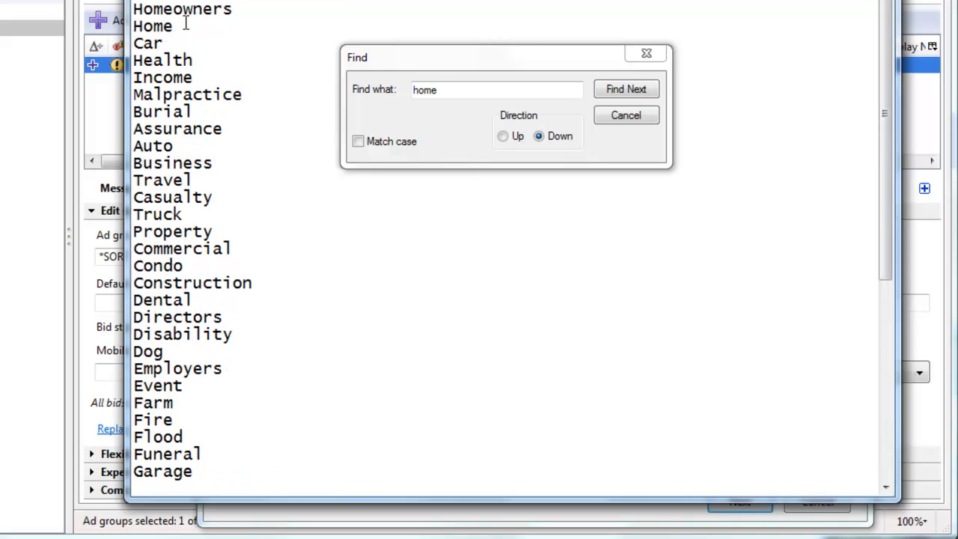
text(Mobile Home)
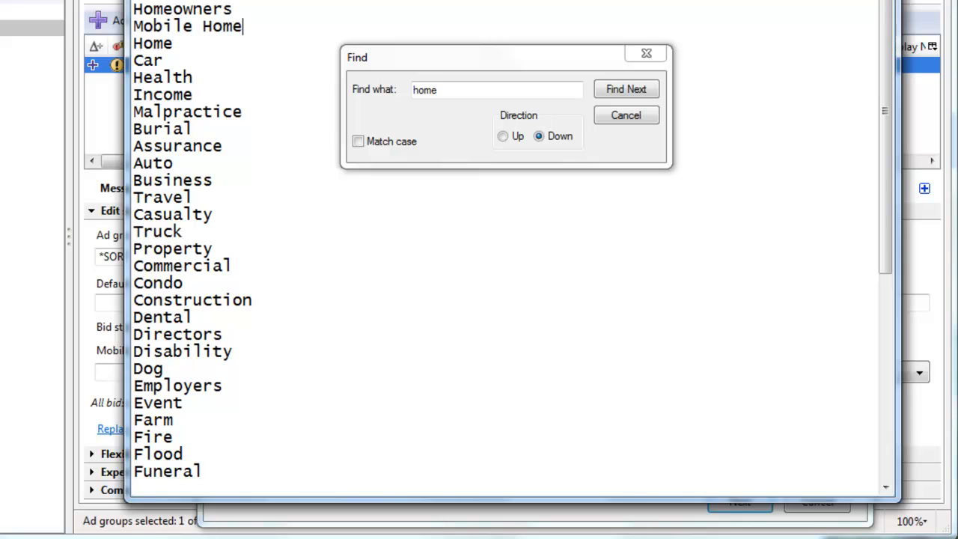
click(626, 89)
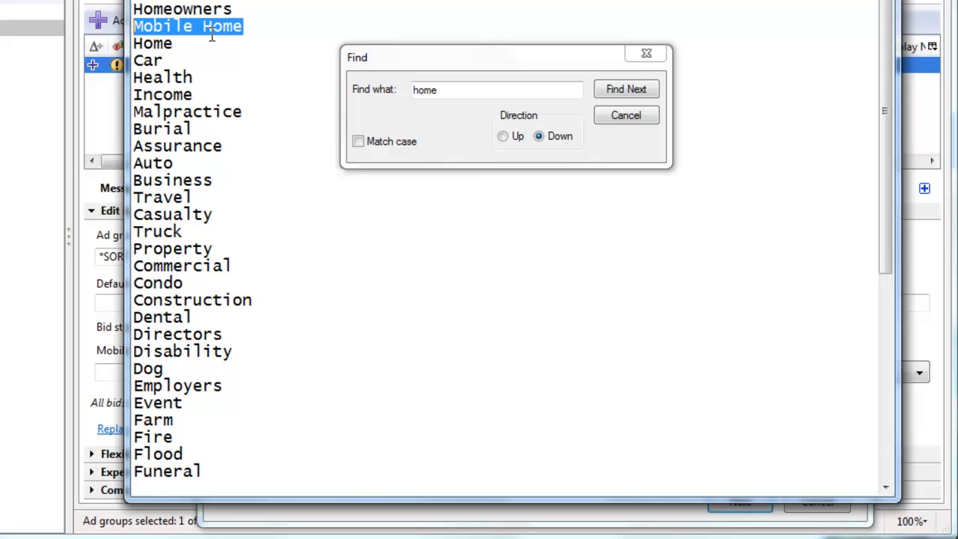
click(626, 89)
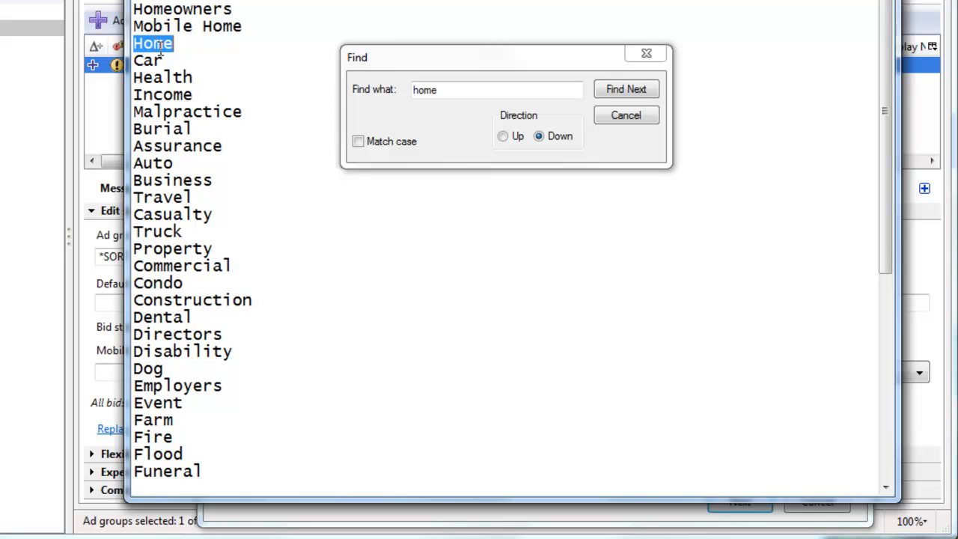
mouse_move(180, 59)
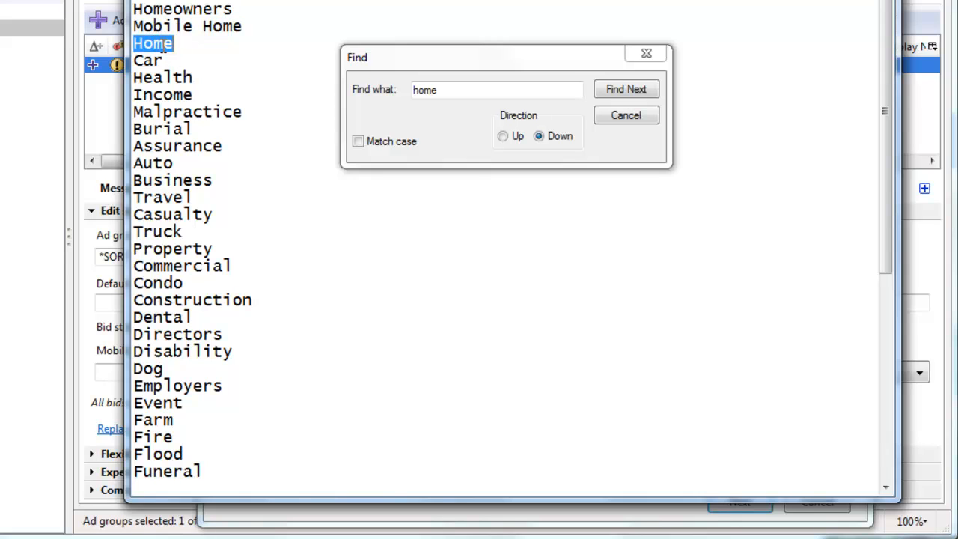
mouse_move(244, 45)
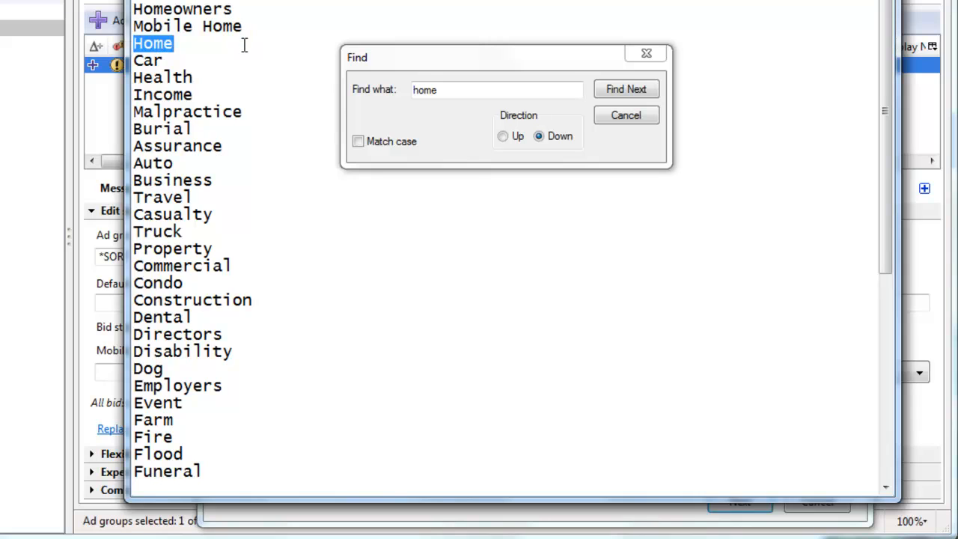
mouse_move(144, 30)
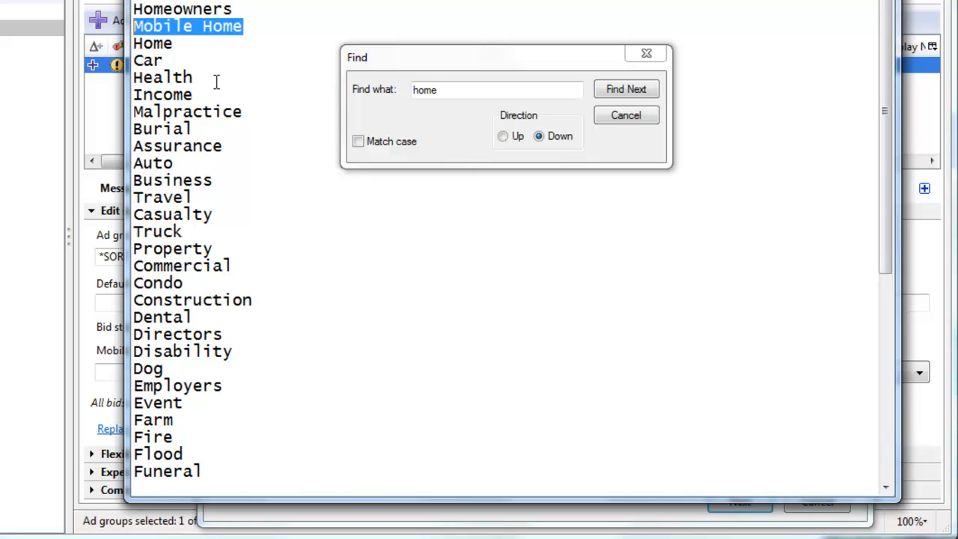
click(627, 115)
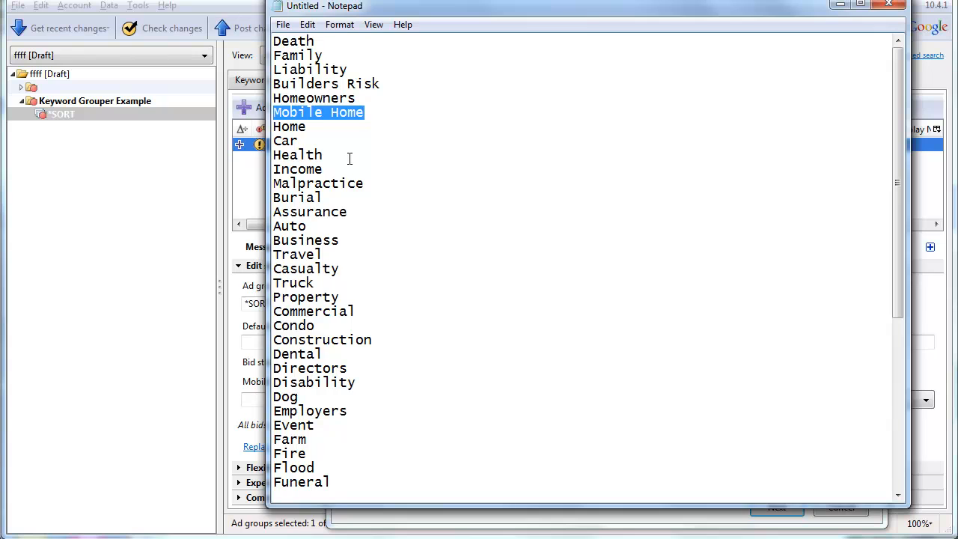
Move Truck, Vehicle and Auto up beside Car, just above Health, removing blank lines
scroll(down, 3)
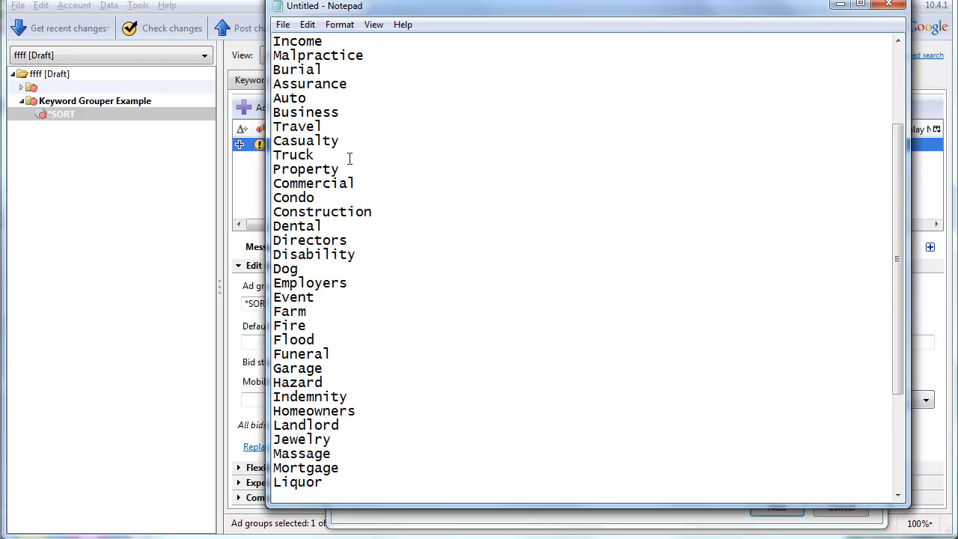
scroll(down, 3)
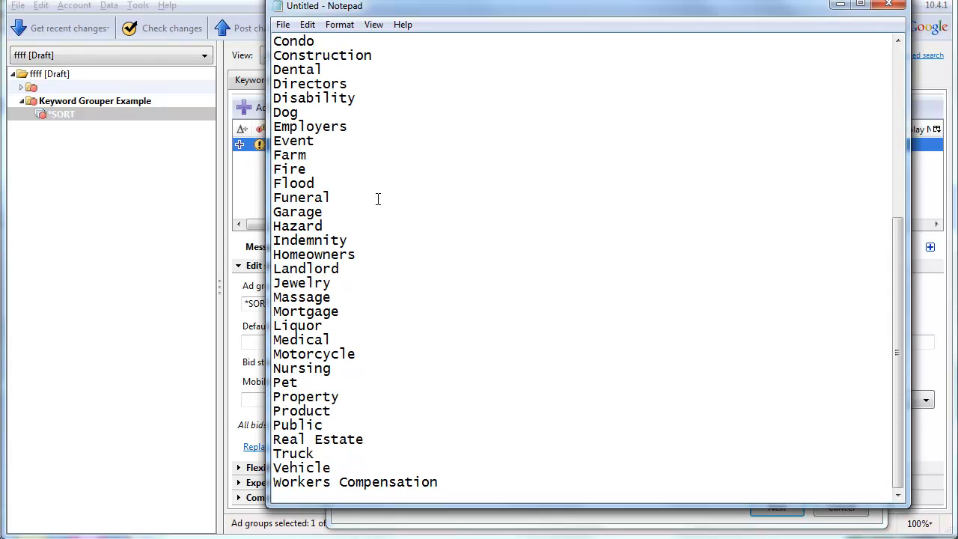
mouse_move(319, 453)
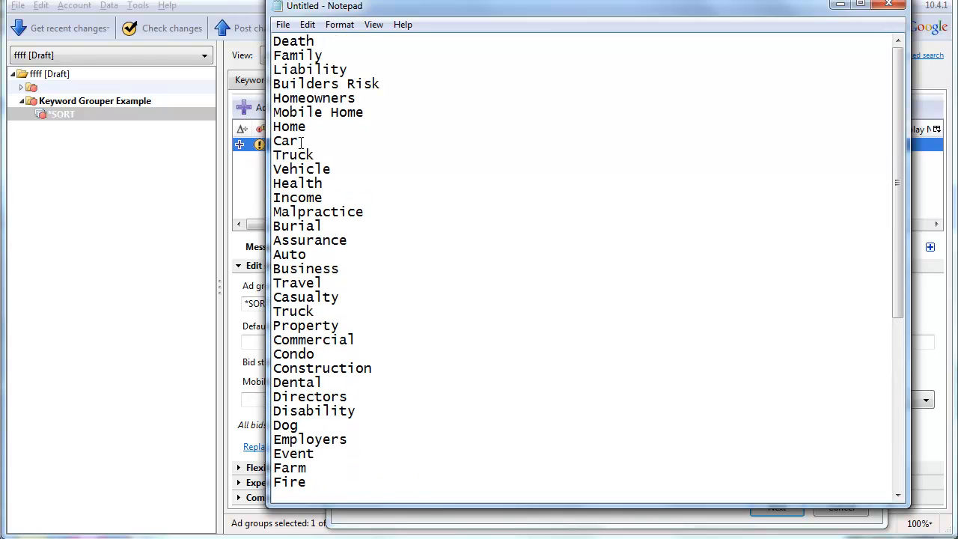
drag(273, 140, 323, 184)
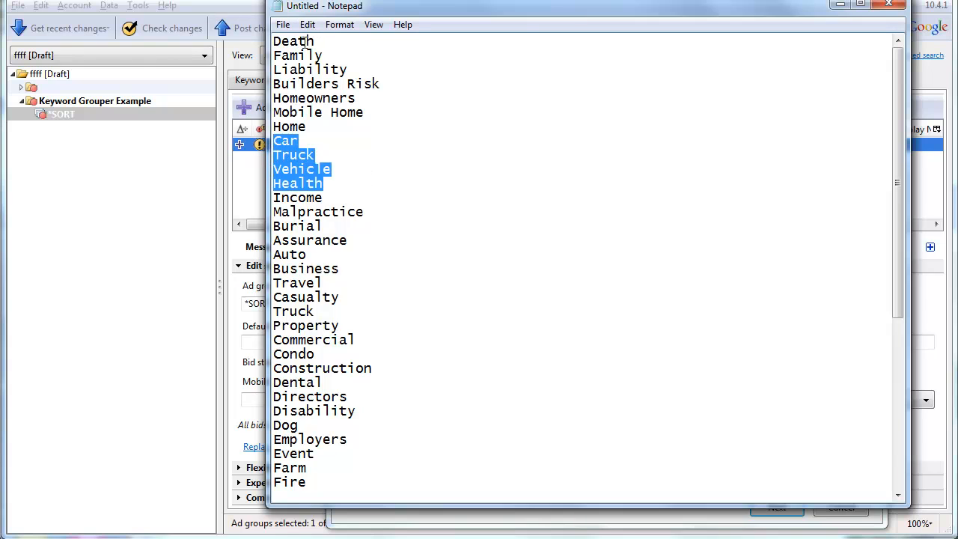
click(340, 297)
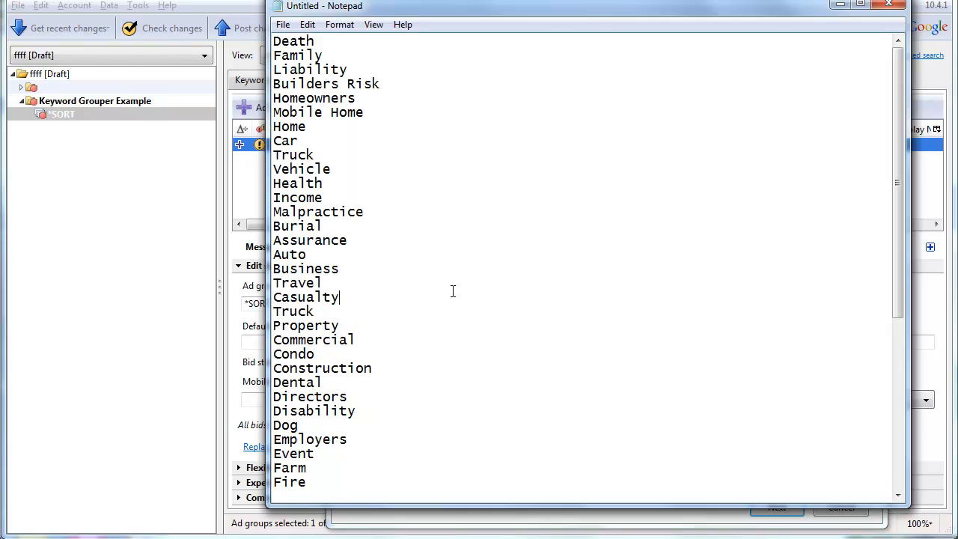
mouse_move(335, 173)
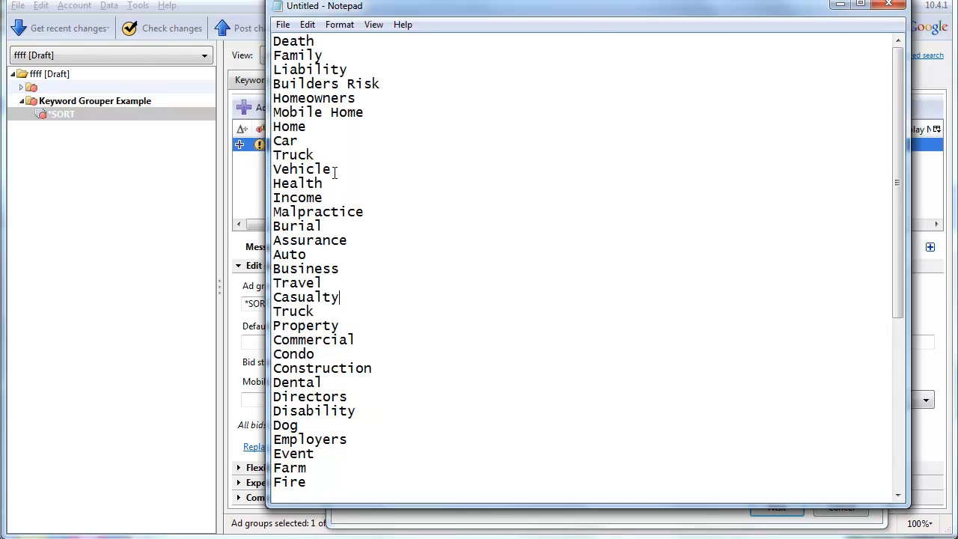
double_click(289, 255)
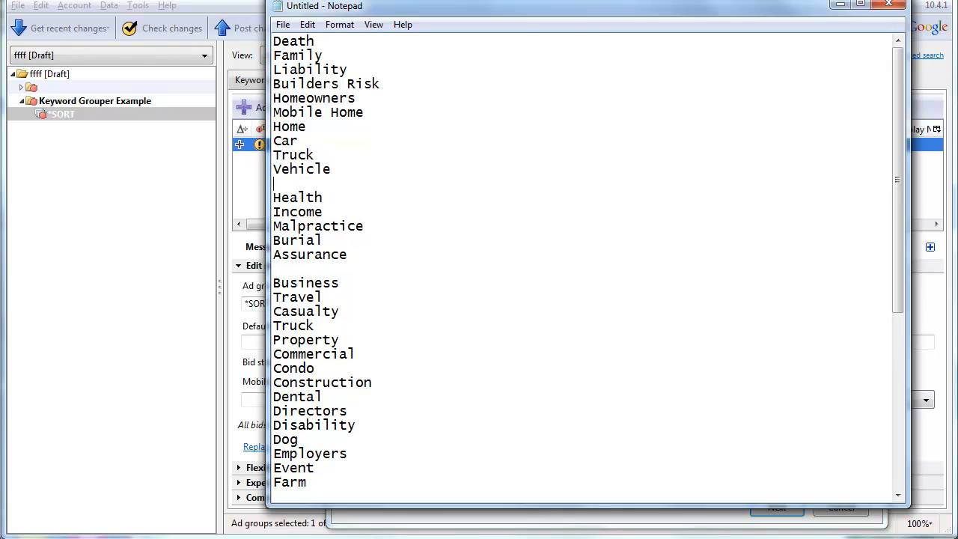
text(Auto)
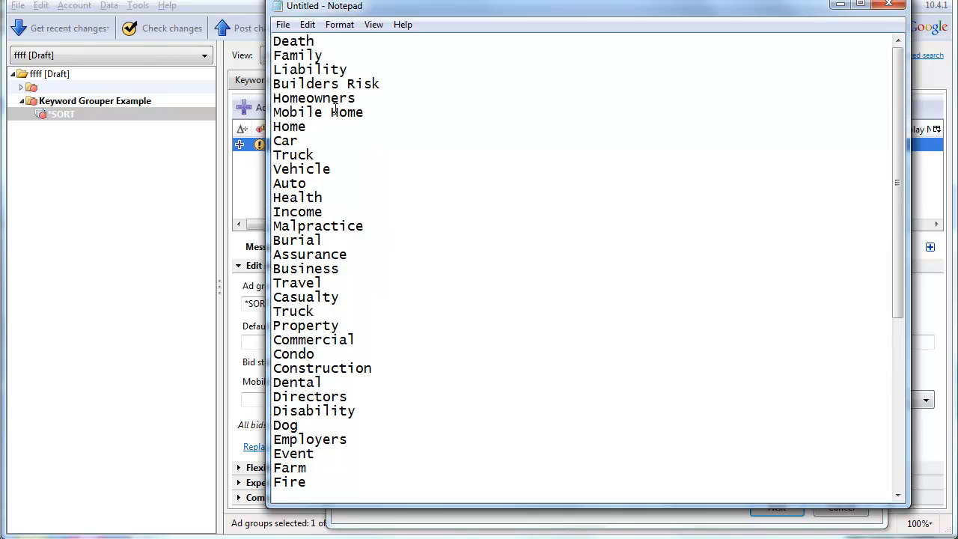
double_click(289, 126)
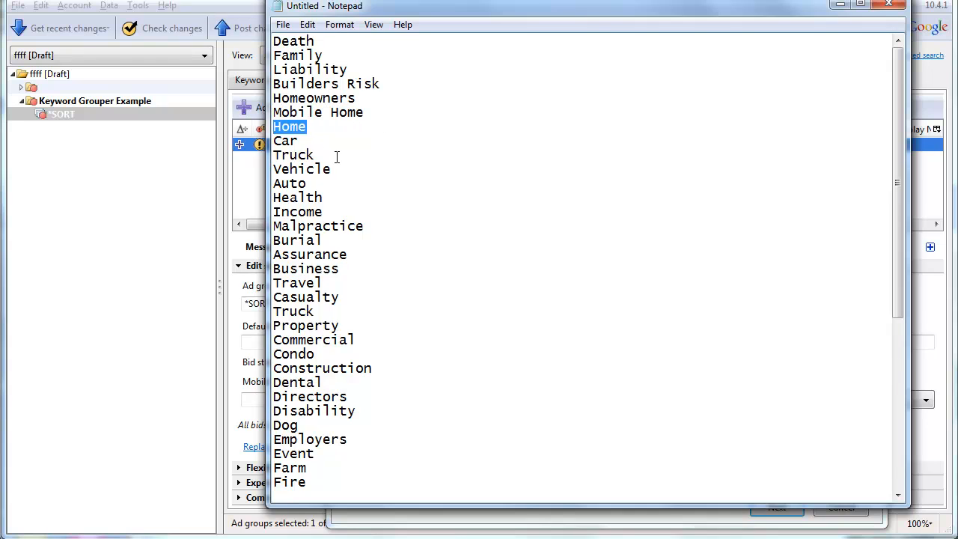
scroll(down, 3)
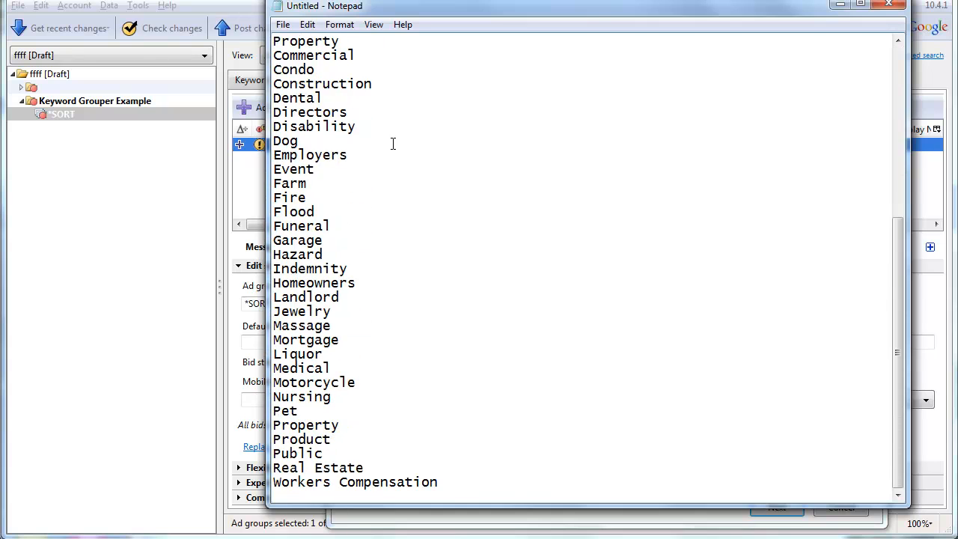
Put the reordered terms into 'Group by these words' and advance to the Step 2 grouping preview
key(ctrl+a)
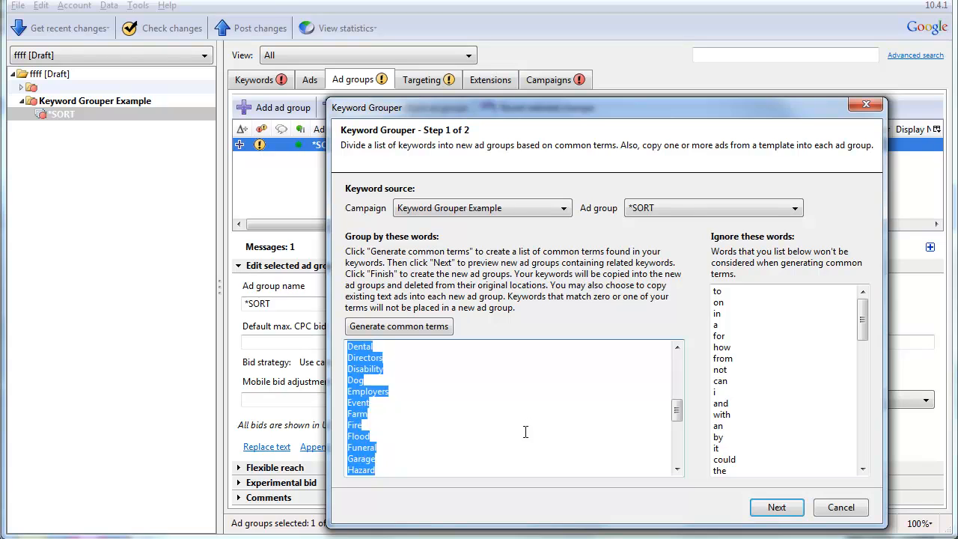
scroll(down, 3)
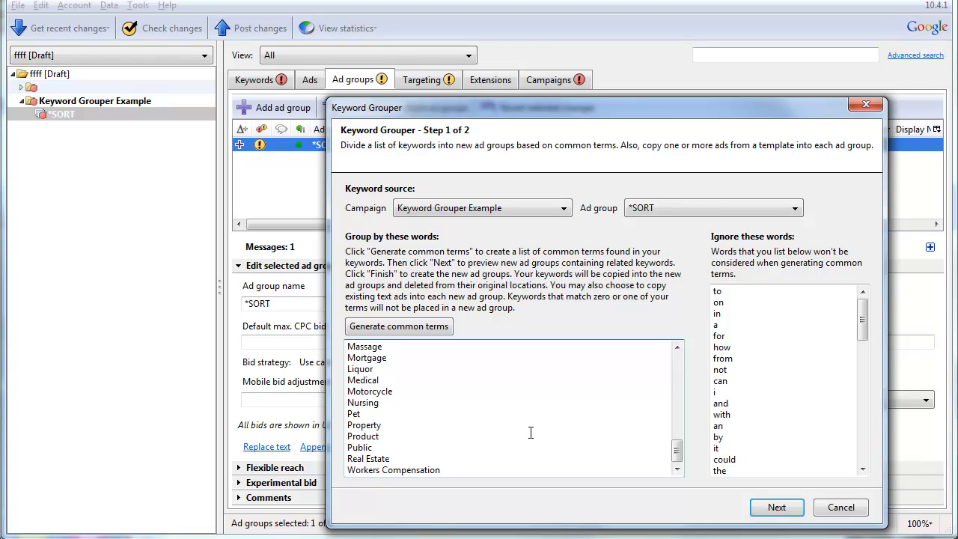
click(776, 508)
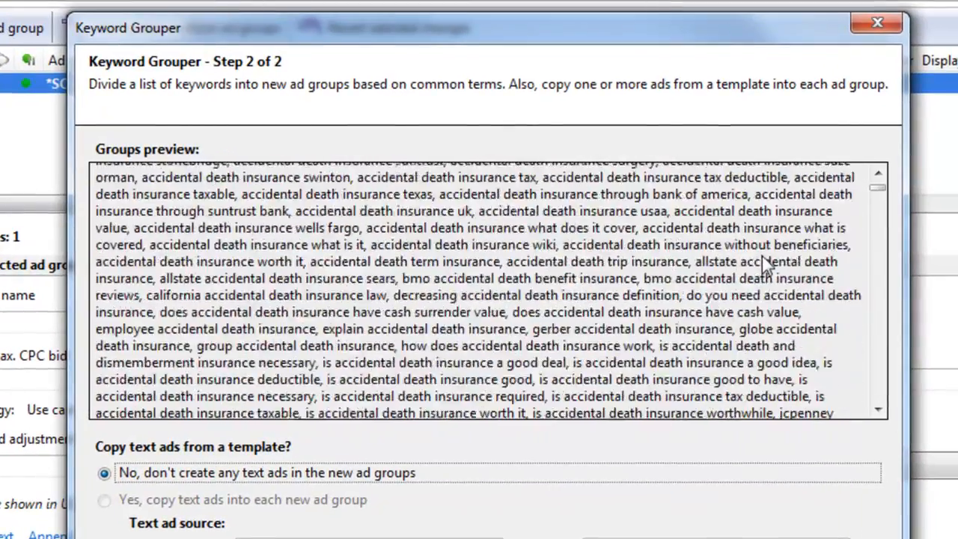
scroll(down, 3)
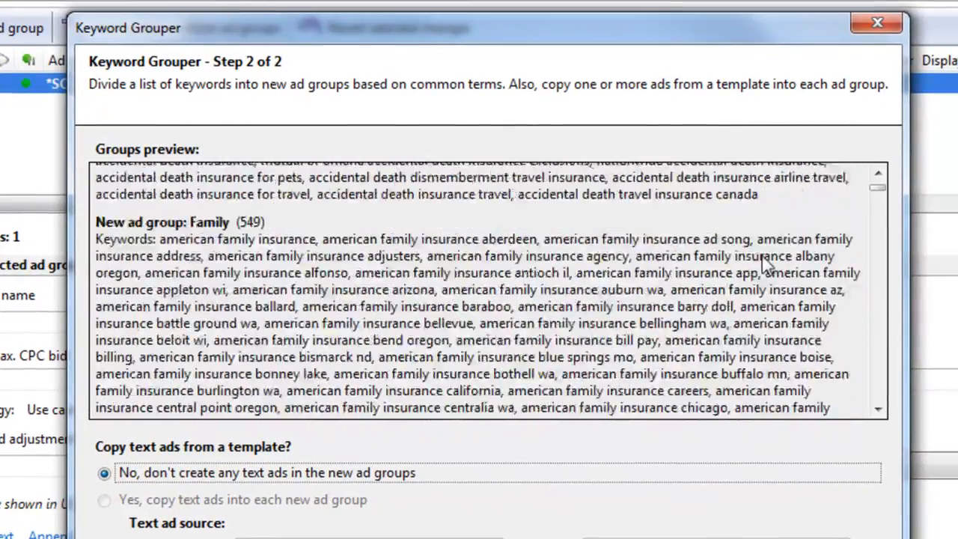
scroll(down, 3)
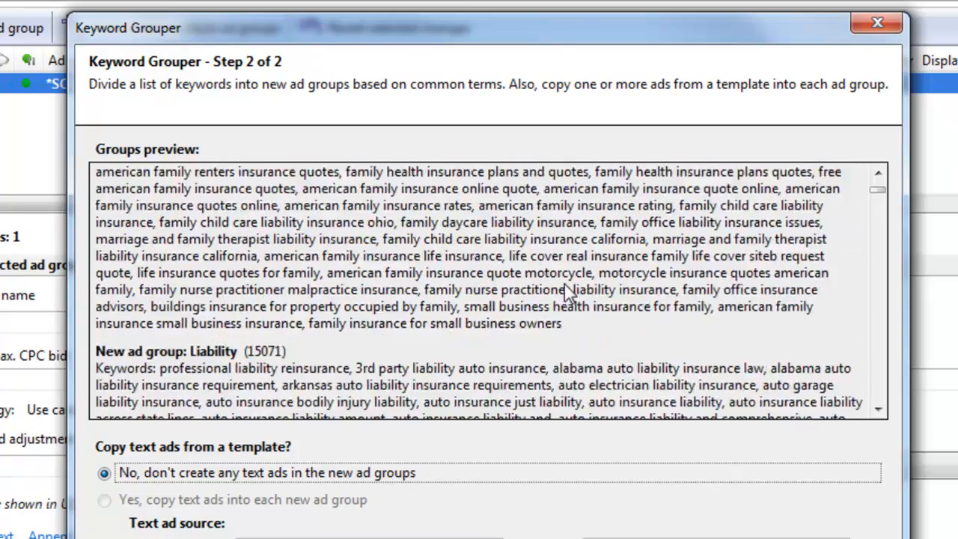
scroll(down, 3)
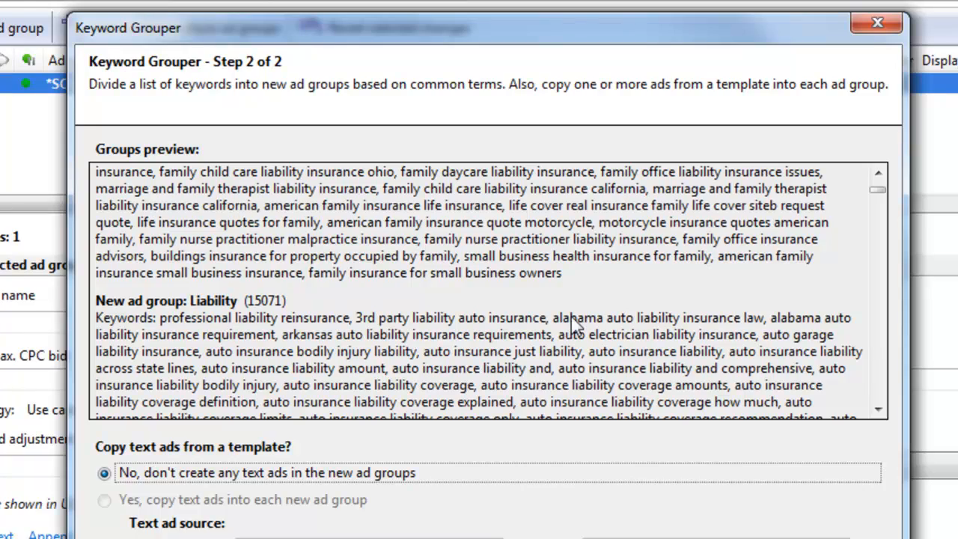
scroll(down, 3)
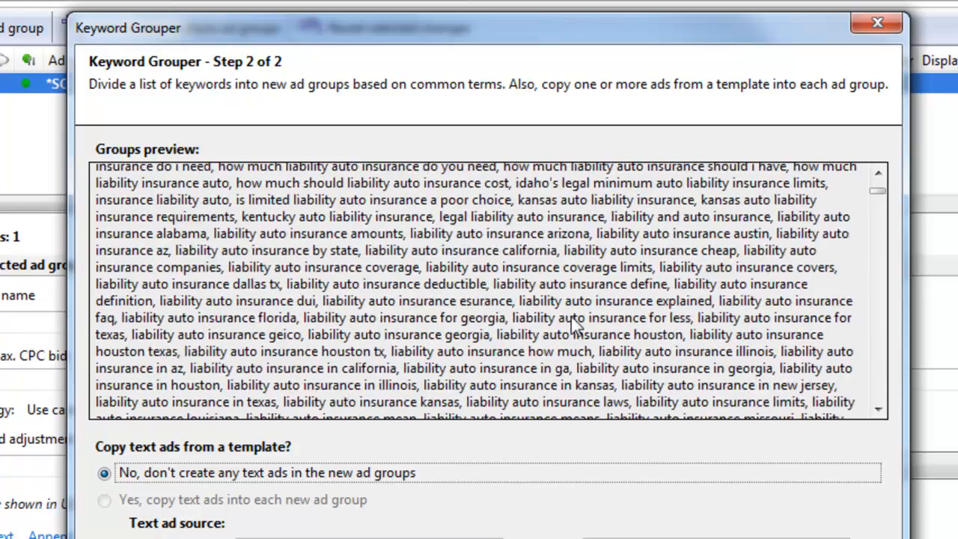
scroll(down, 3)
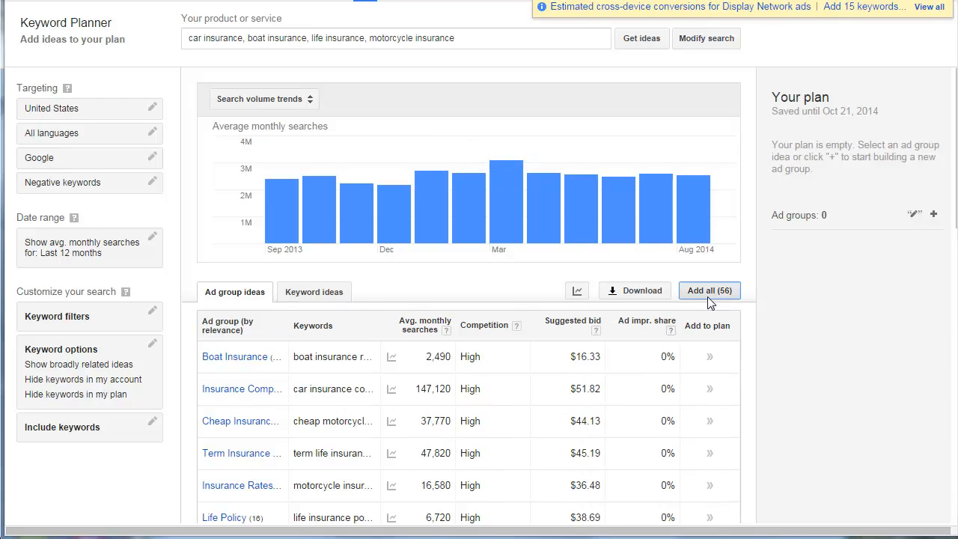
Add all 56 suggested ad groups to the plan and copy its keyword list
click(709, 290)
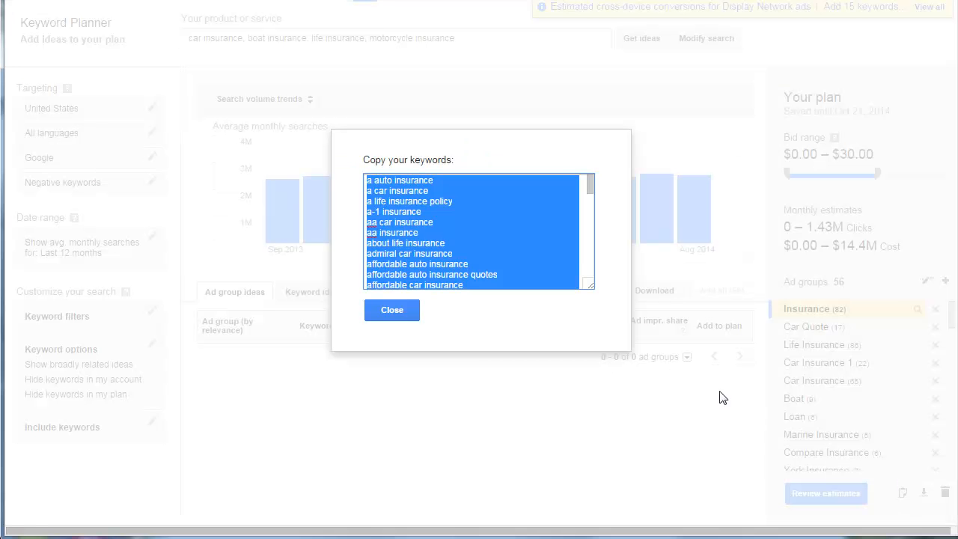
right_click(479, 232)
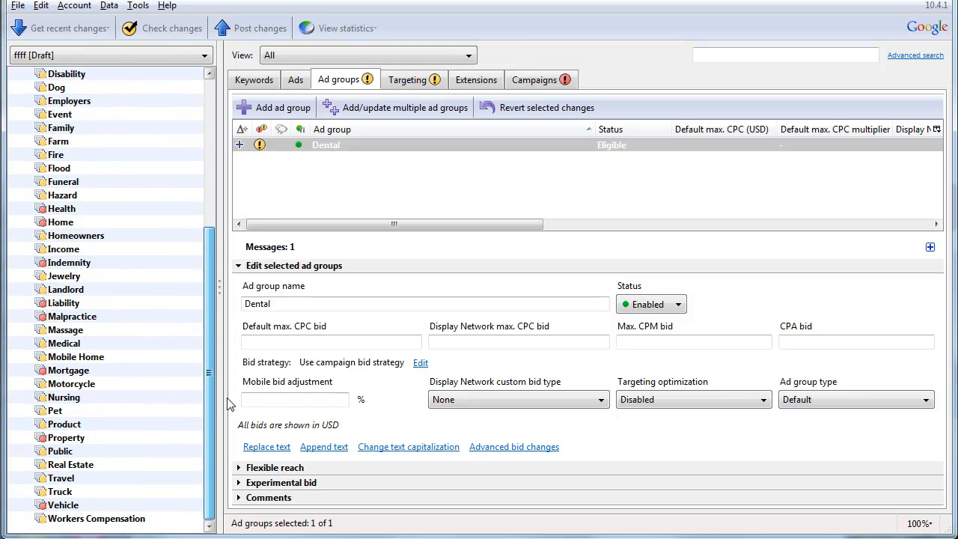
Delete all 14,788 keywords in *SORT and start a bulk keyword add
click(254, 79)
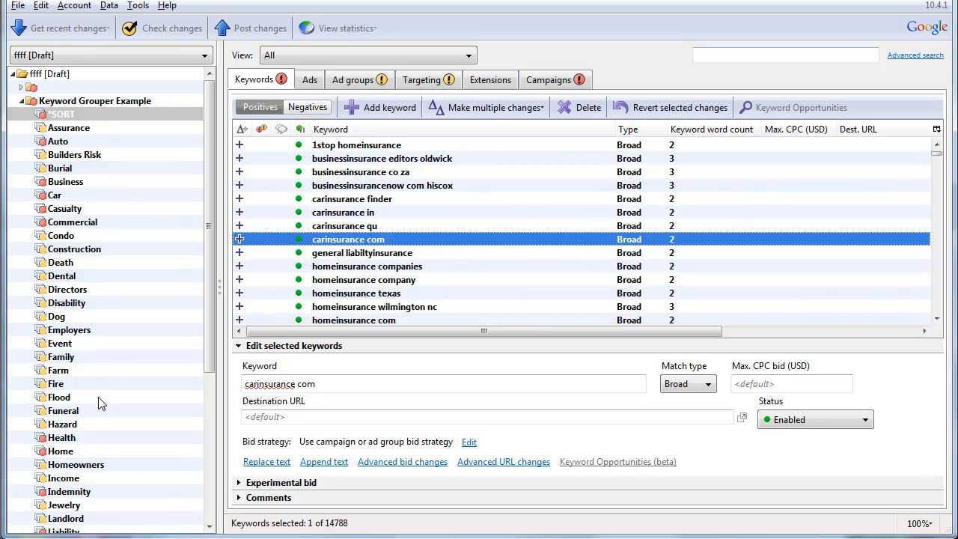
click(382, 185)
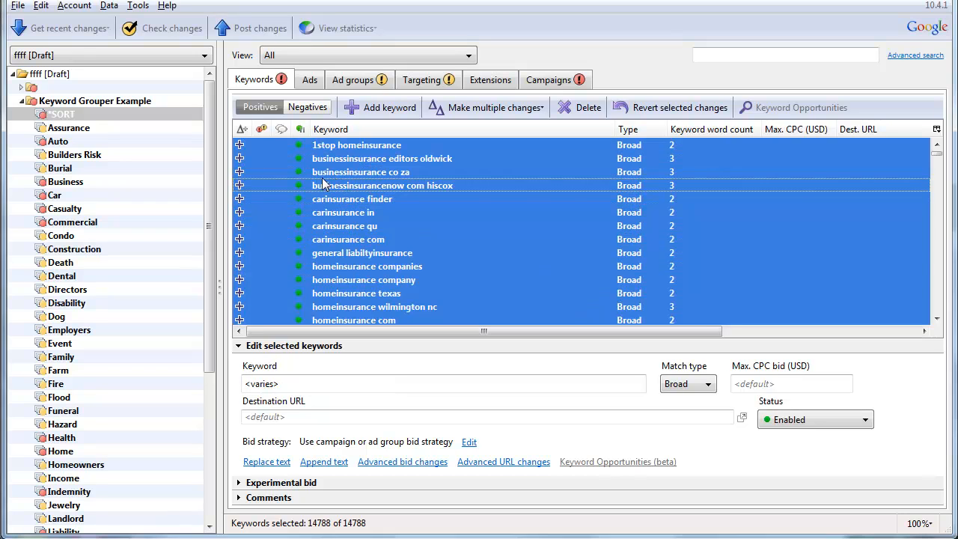
mouse_move(321, 190)
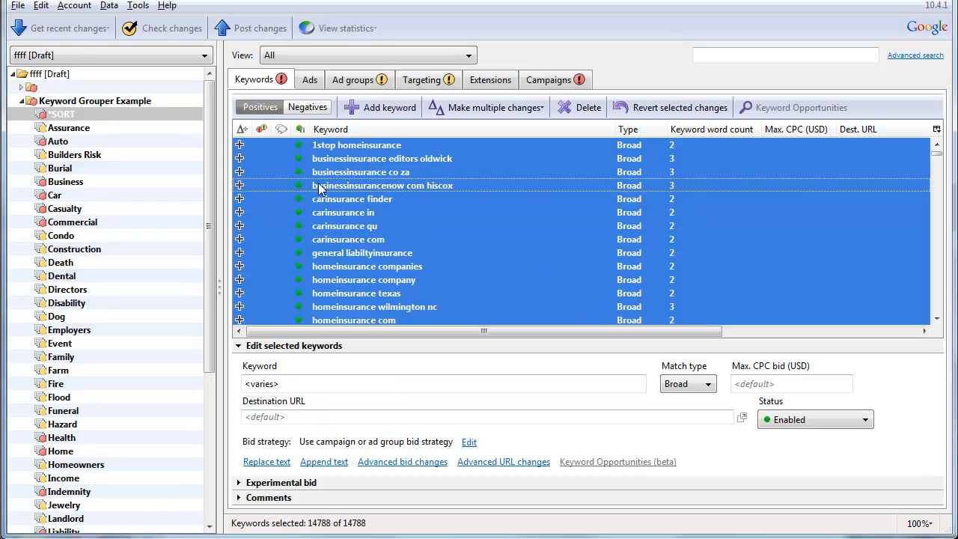
mouse_move(346, 247)
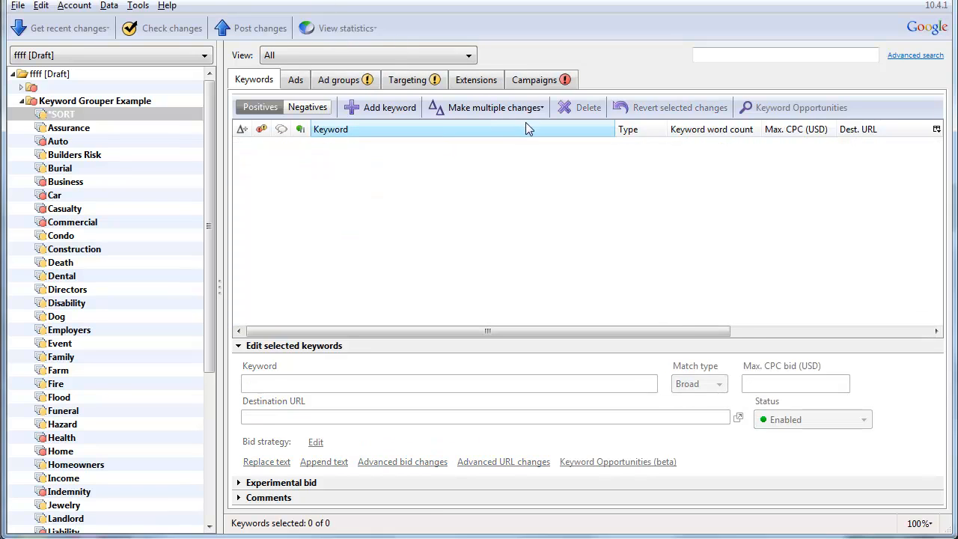
click(494, 107)
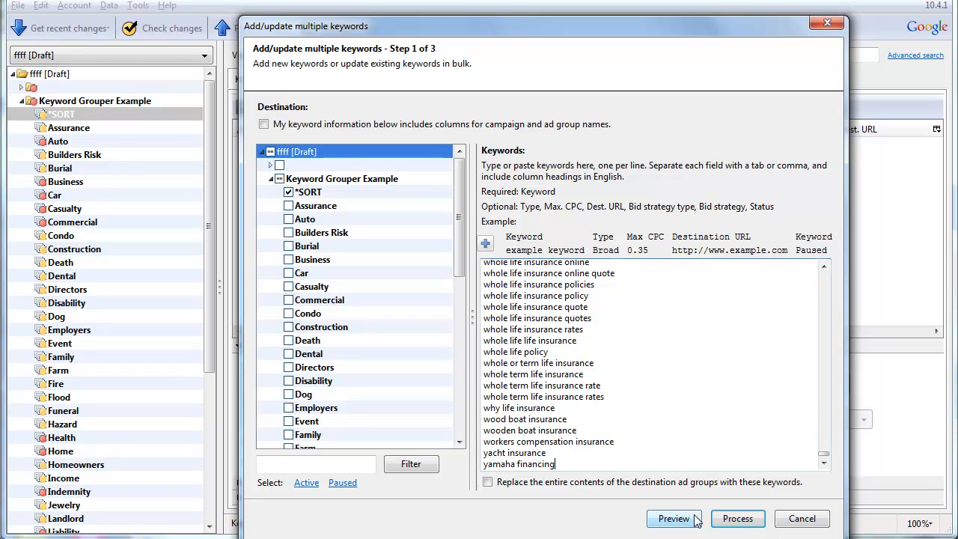
Process the 800 pasted planner keywords into *SORT and keep the proposed changes
click(737, 518)
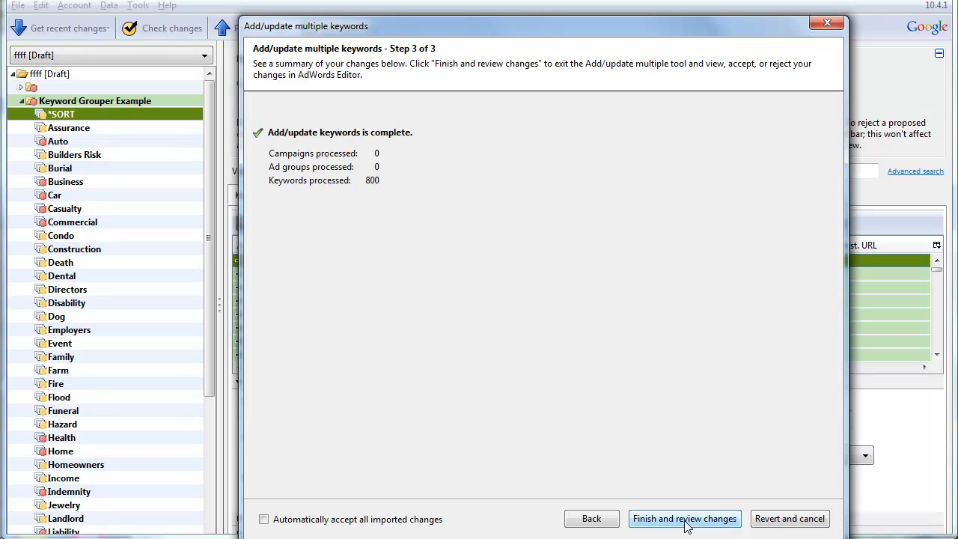
click(684, 518)
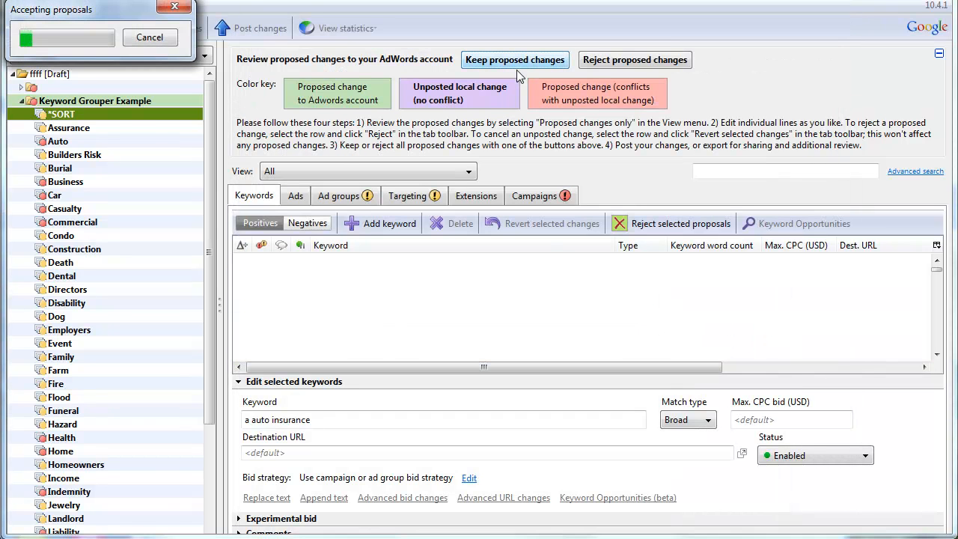
click(515, 59)
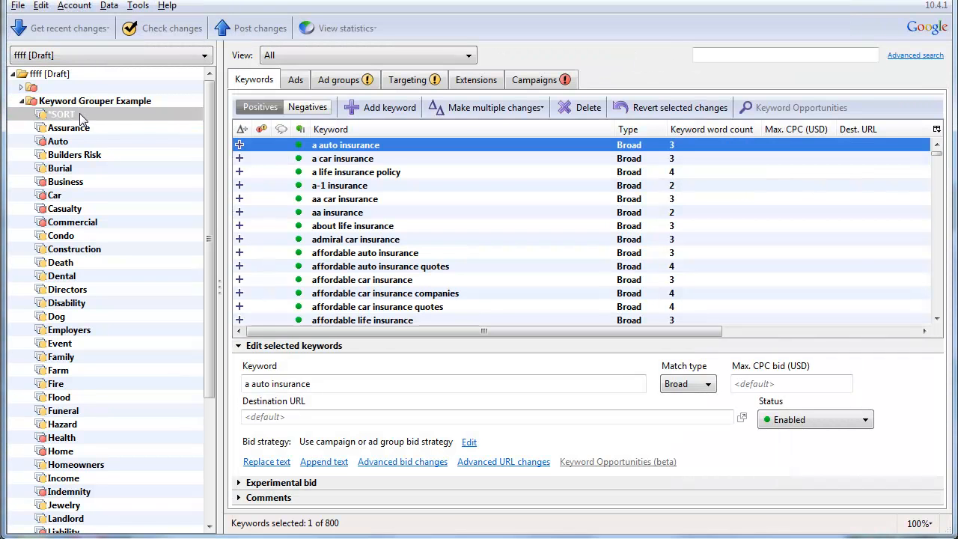
click(63, 113)
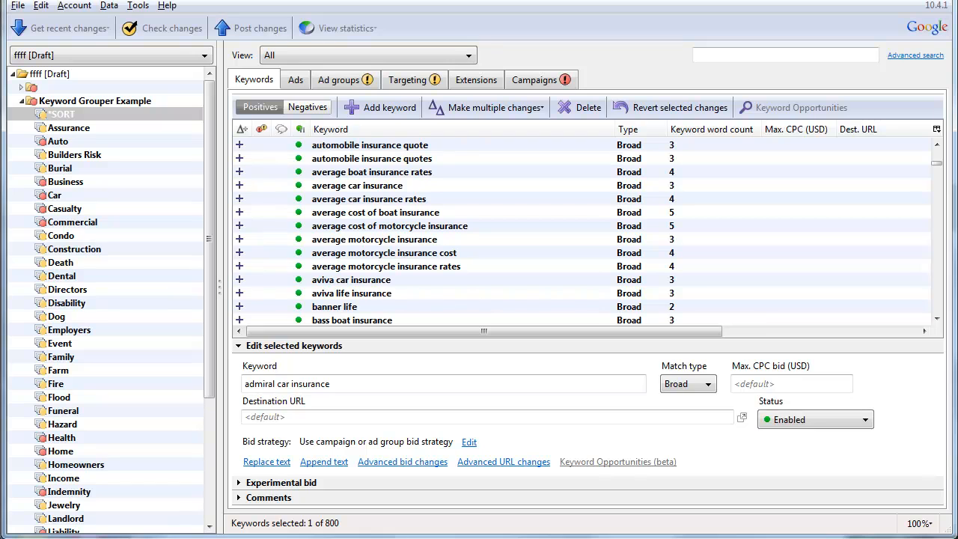
Select all 48 ad groups in the Ad groups list and copy them
click(351, 79)
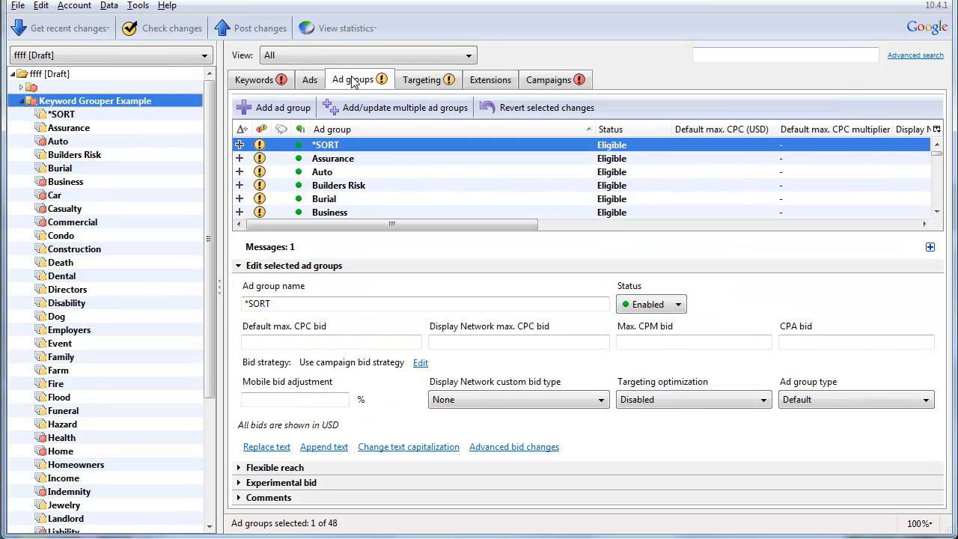
click(322, 171)
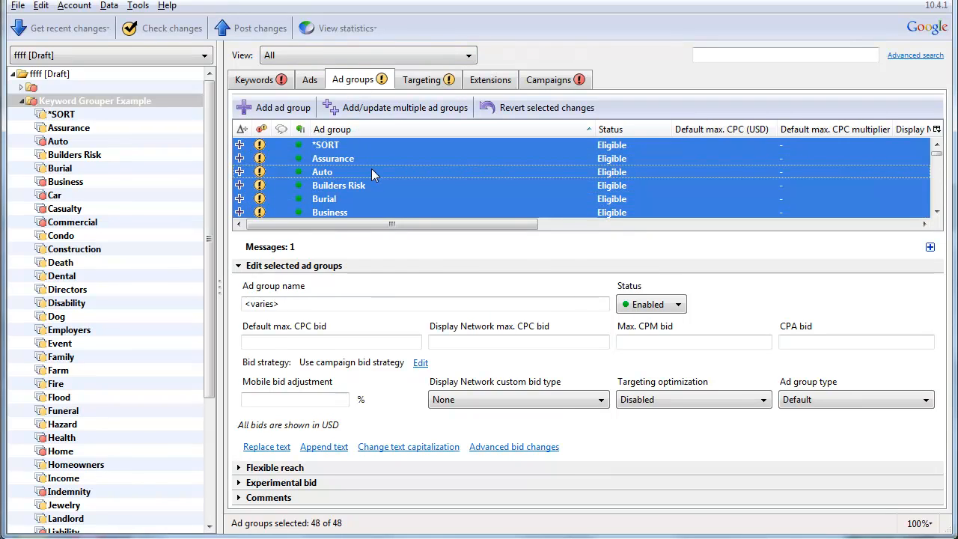
right_click(374, 172)
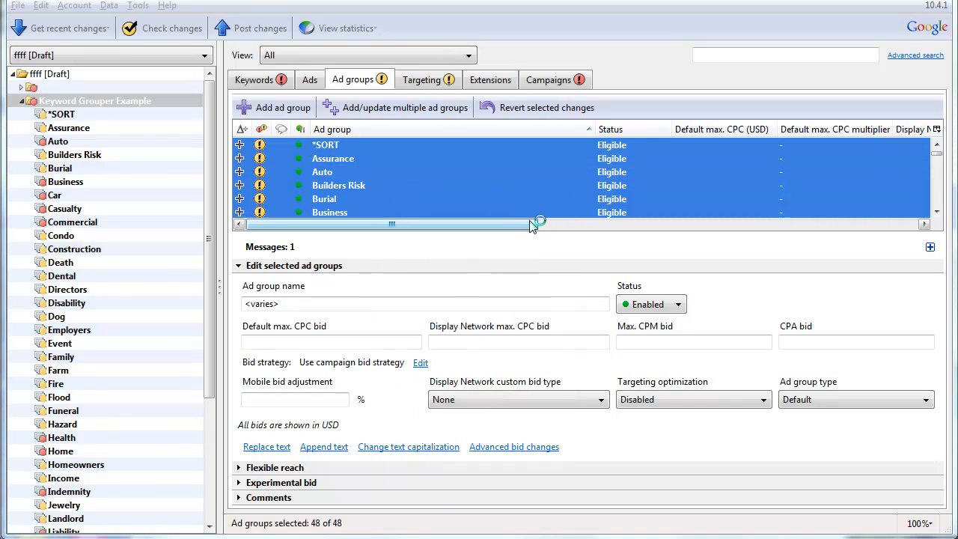
mouse_move(532, 226)
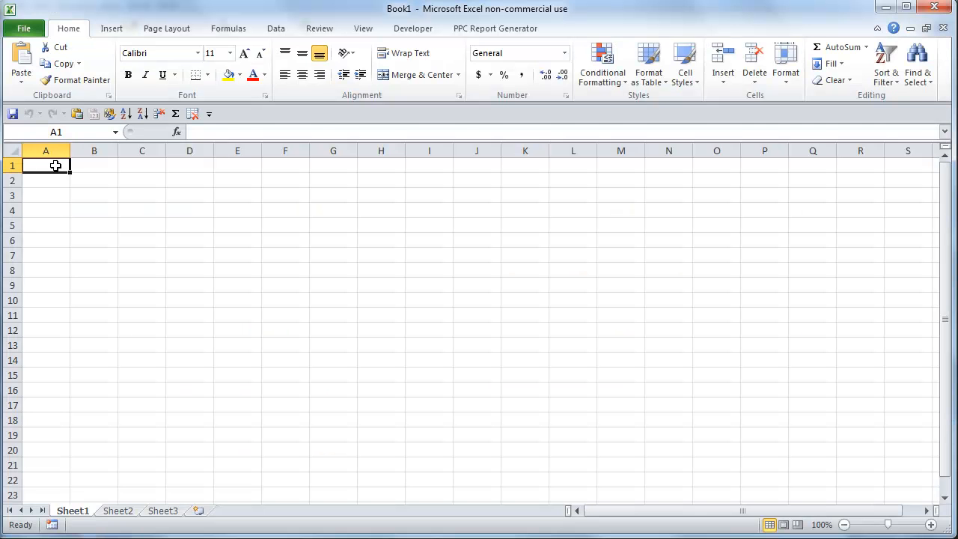
Paste the ad group names into A1, then copy theme names Assurance through Workers Compensation
key(ctrl+v)
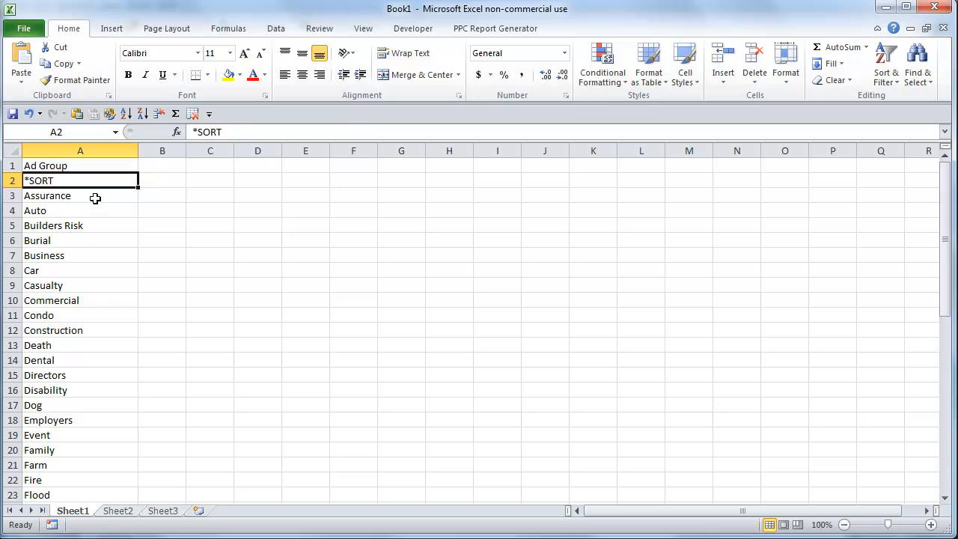
drag(80, 195, 81, 375)
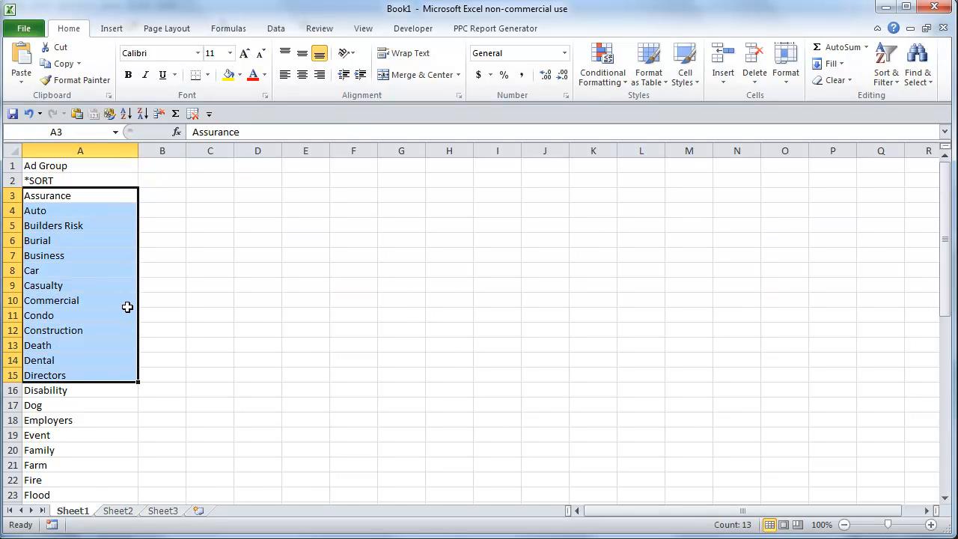
scroll(down, 3)
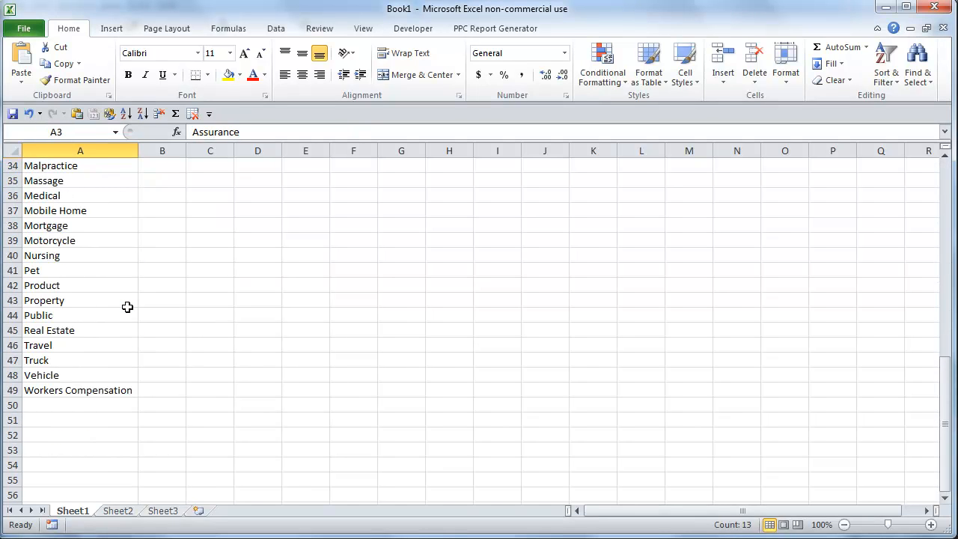
click(55, 210)
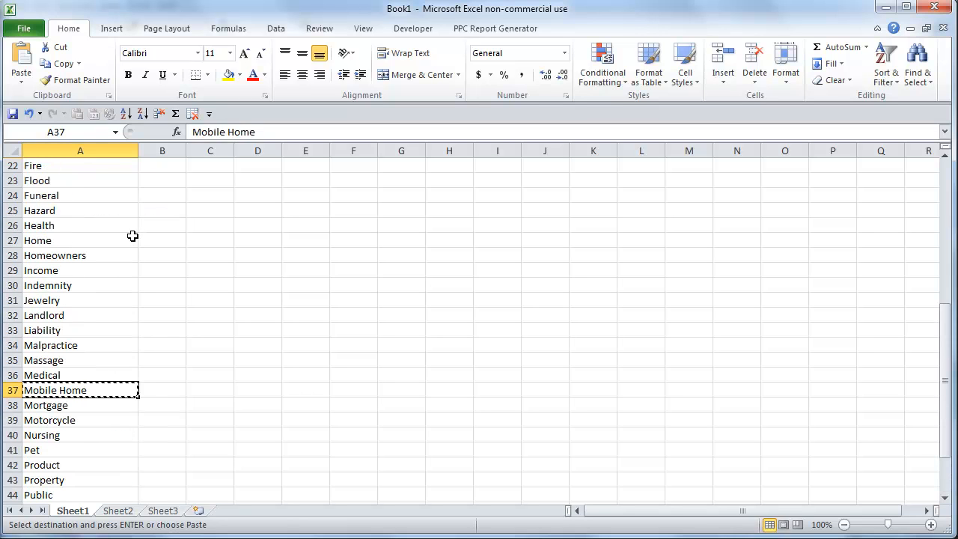
right_click(36, 241)
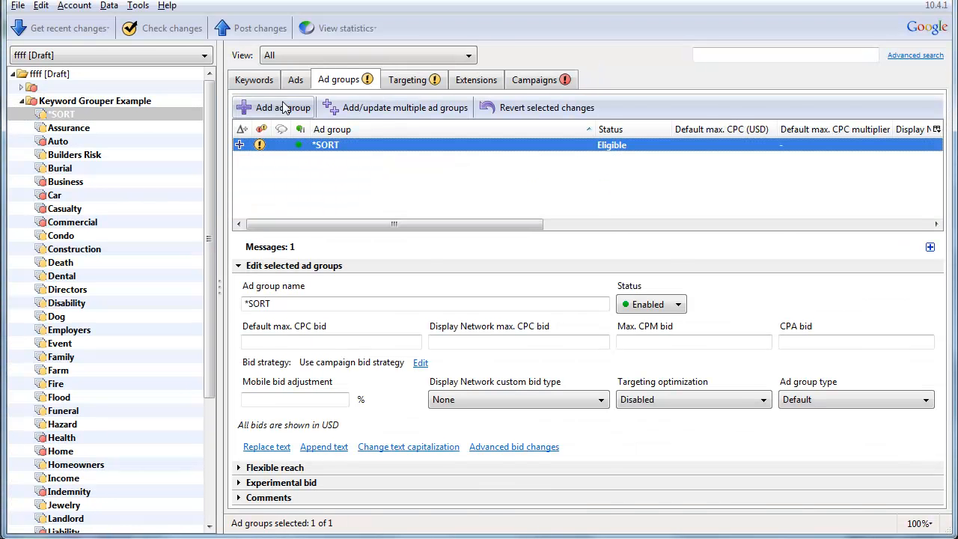
Run Keyword Grouper on *SORT using the pasted theme names as grouping words
click(253, 80)
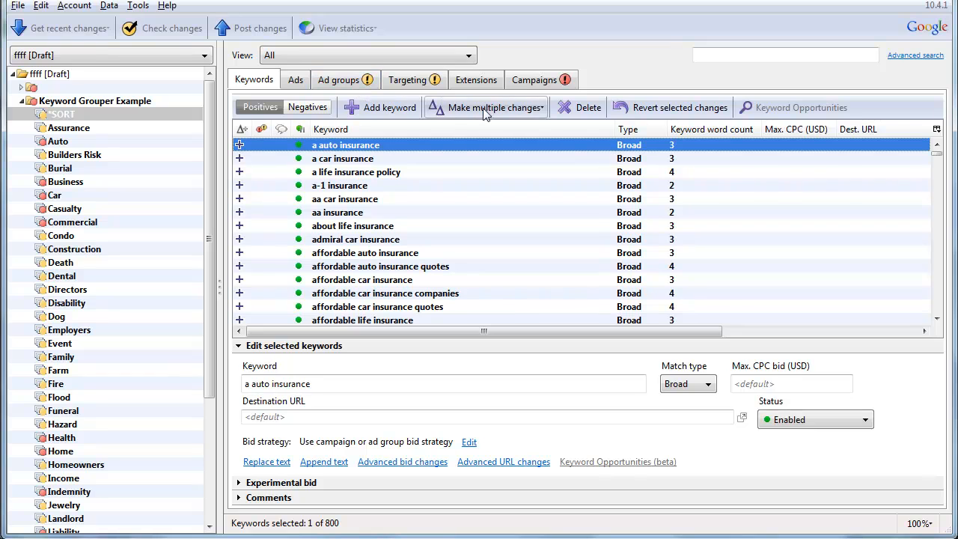
click(138, 6)
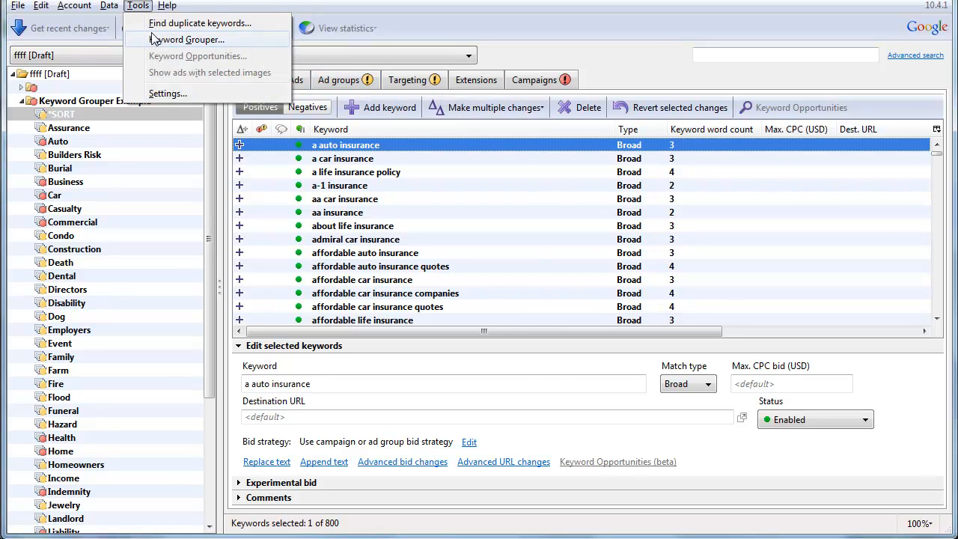
click(189, 39)
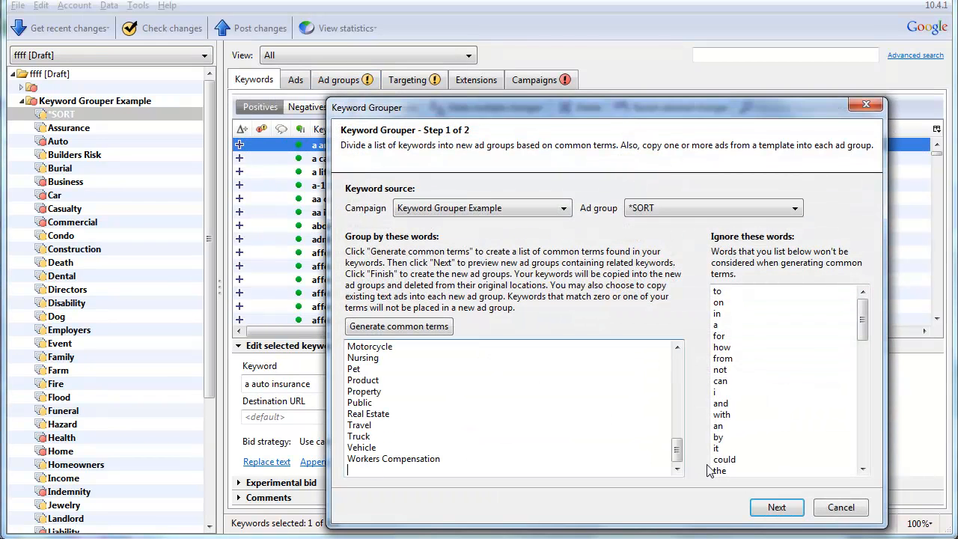
click(776, 508)
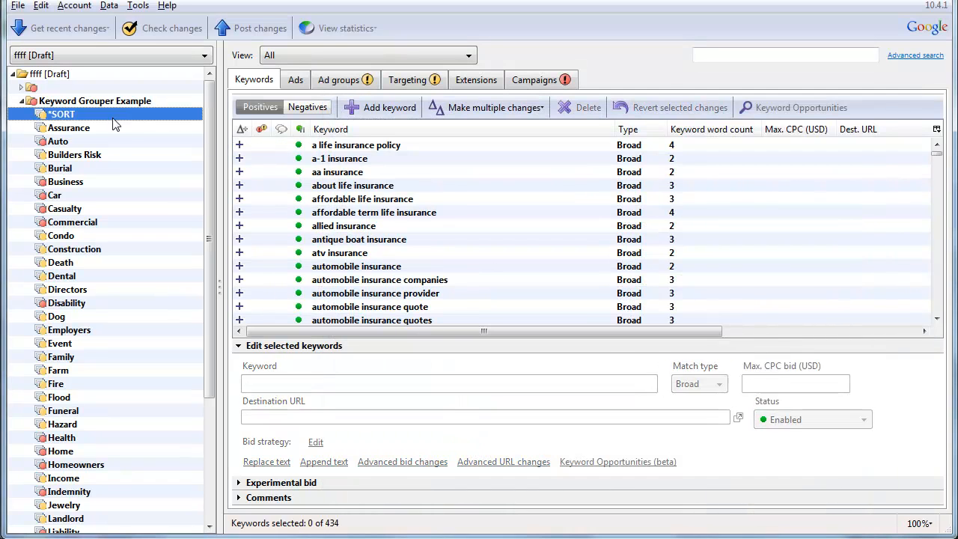
Compare Directors' 302 grouped keywords against the 434 leftover keywords in *SORT
click(66, 289)
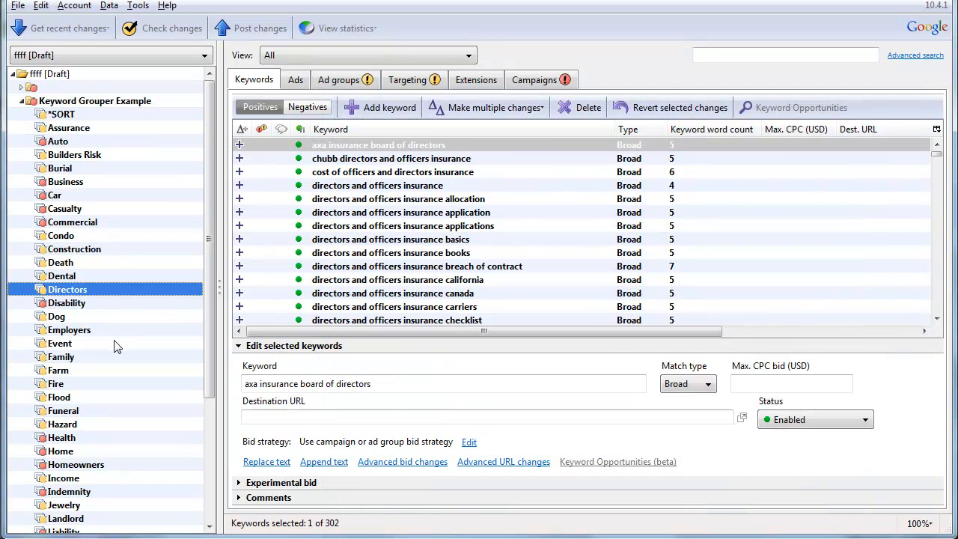
click(60, 114)
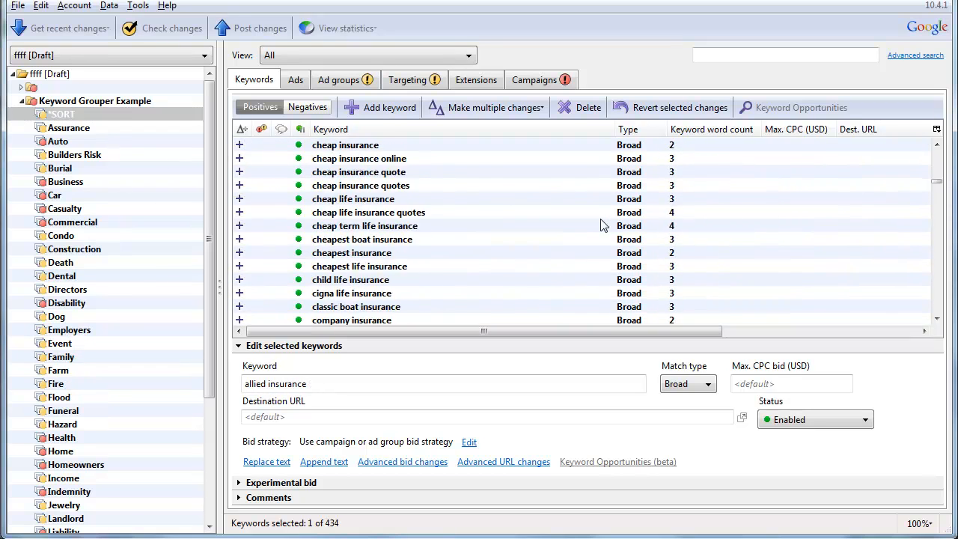
scroll(down, 3)
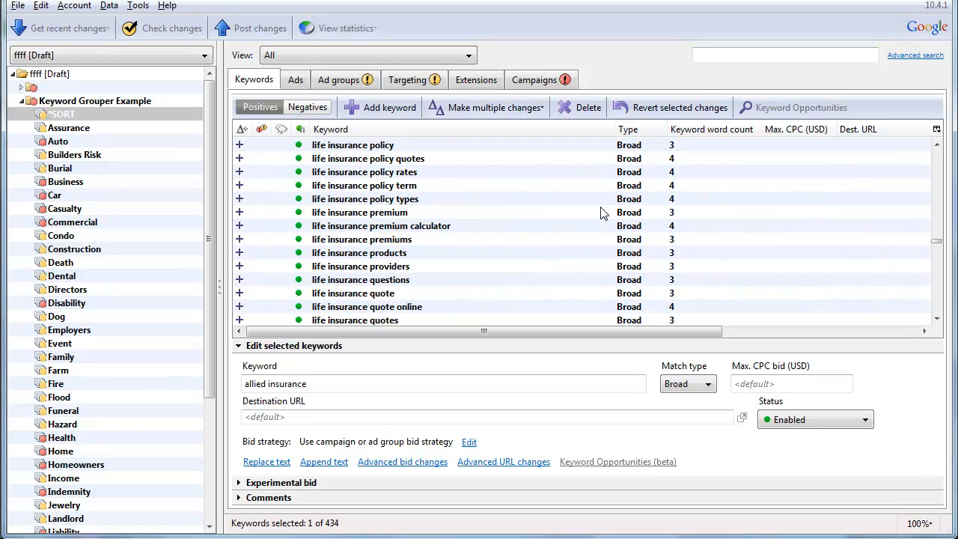
mouse_move(127, 132)
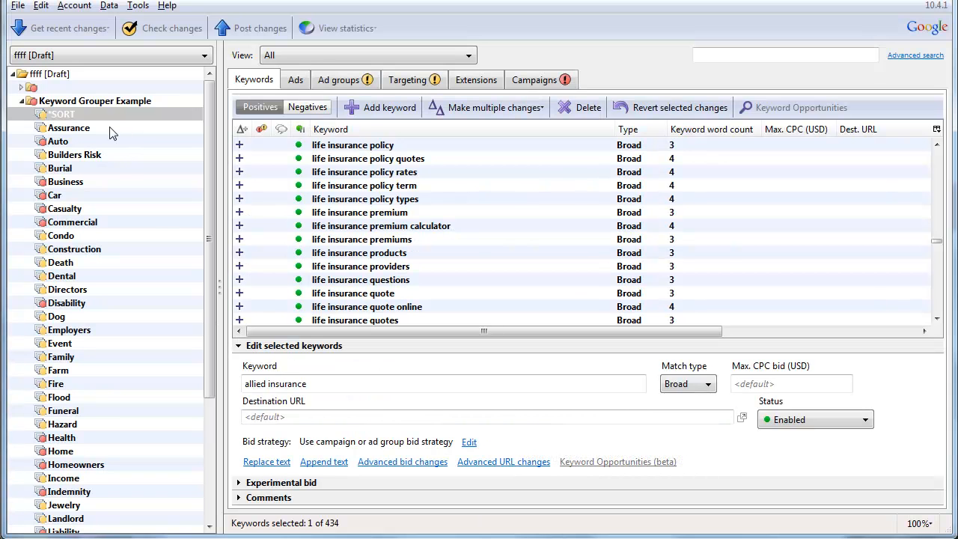
mouse_move(81, 169)
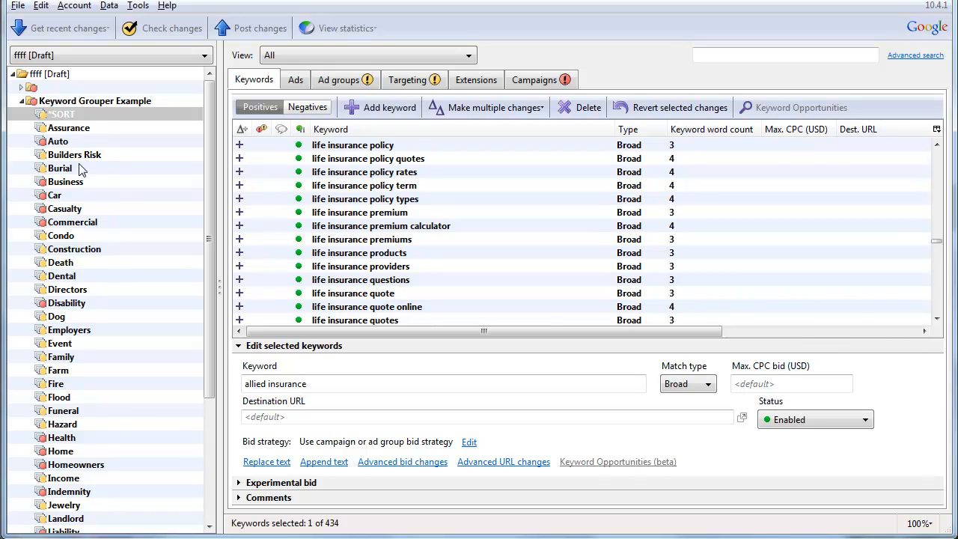
click(63, 114)
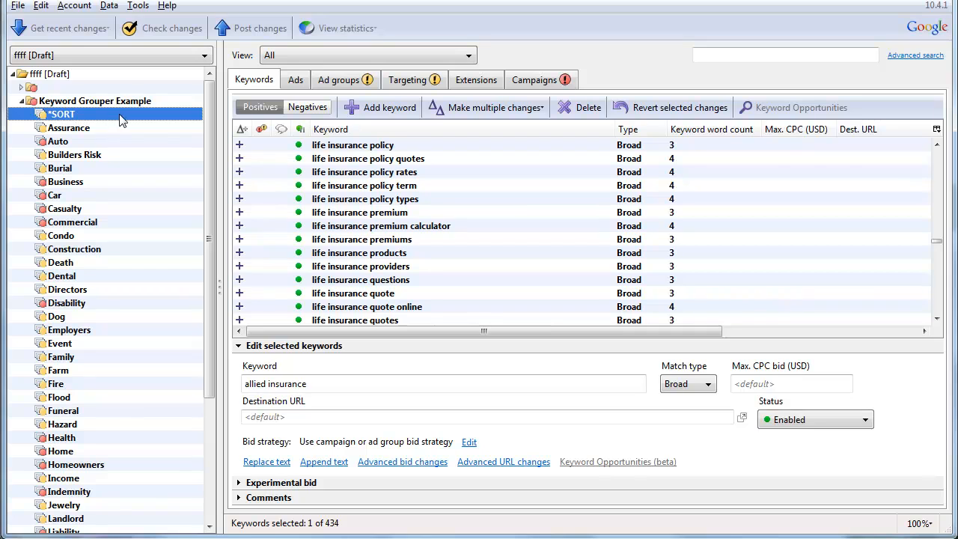
mouse_move(225, 190)
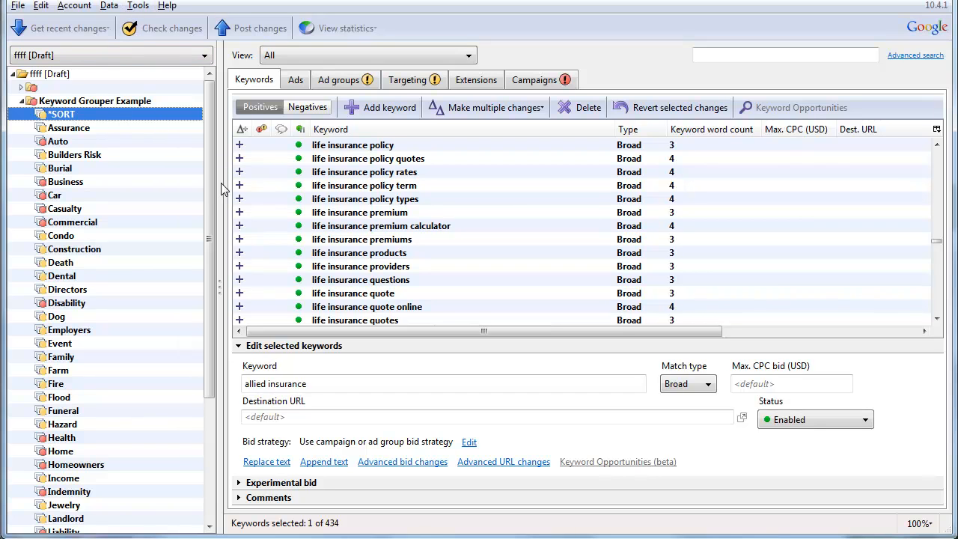
click(67, 289)
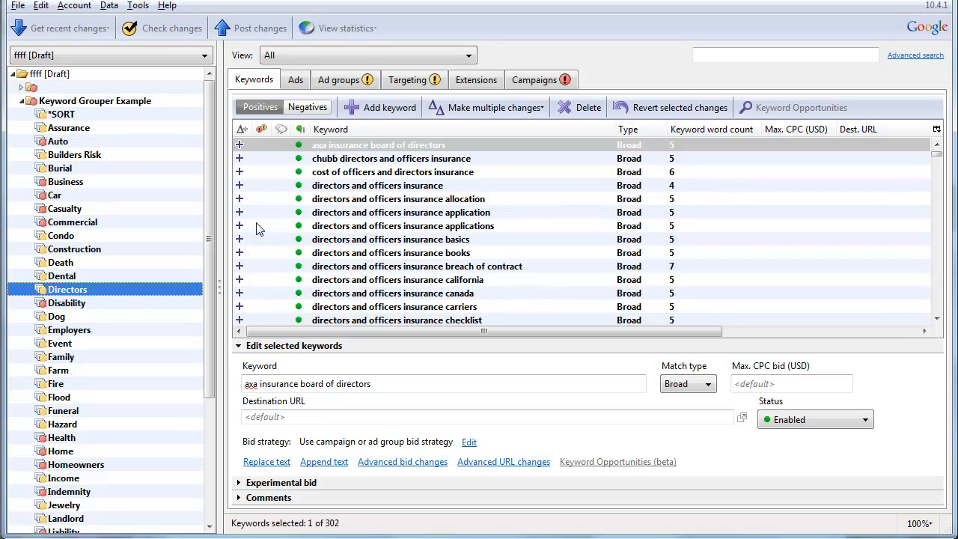
mouse_move(422, 201)
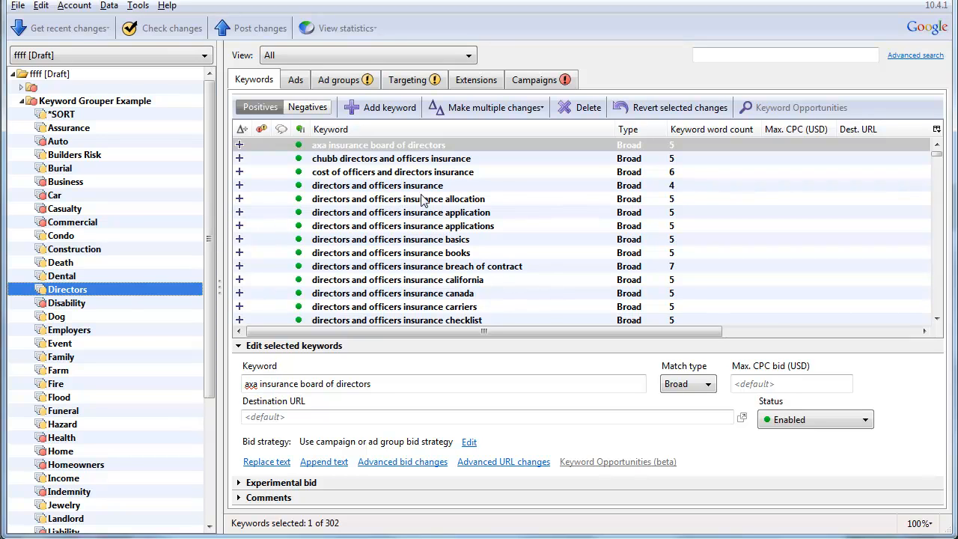